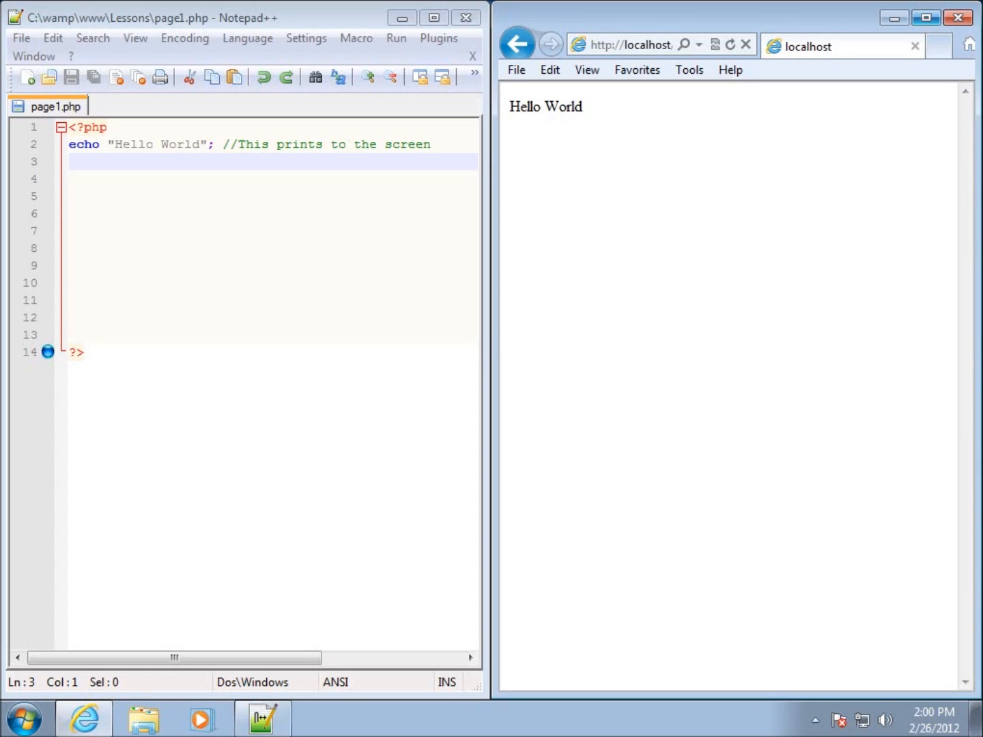
{"action": "mouse_move", "coordinate": [149, 190]}
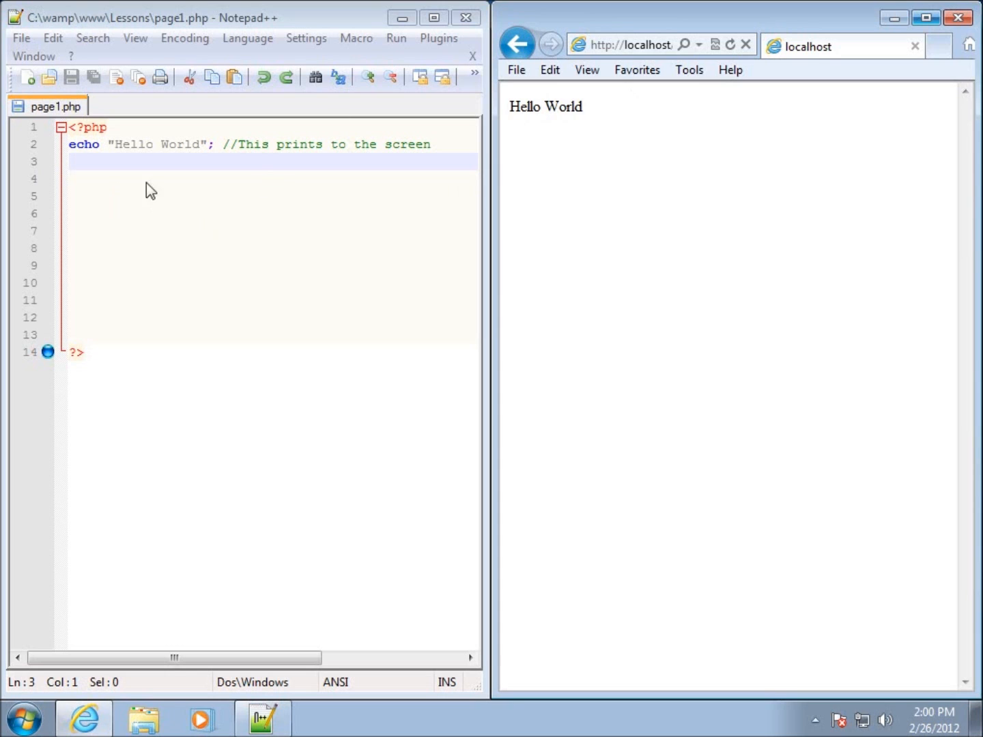
{"action": "mouse_move", "coordinate": [200, 180]}
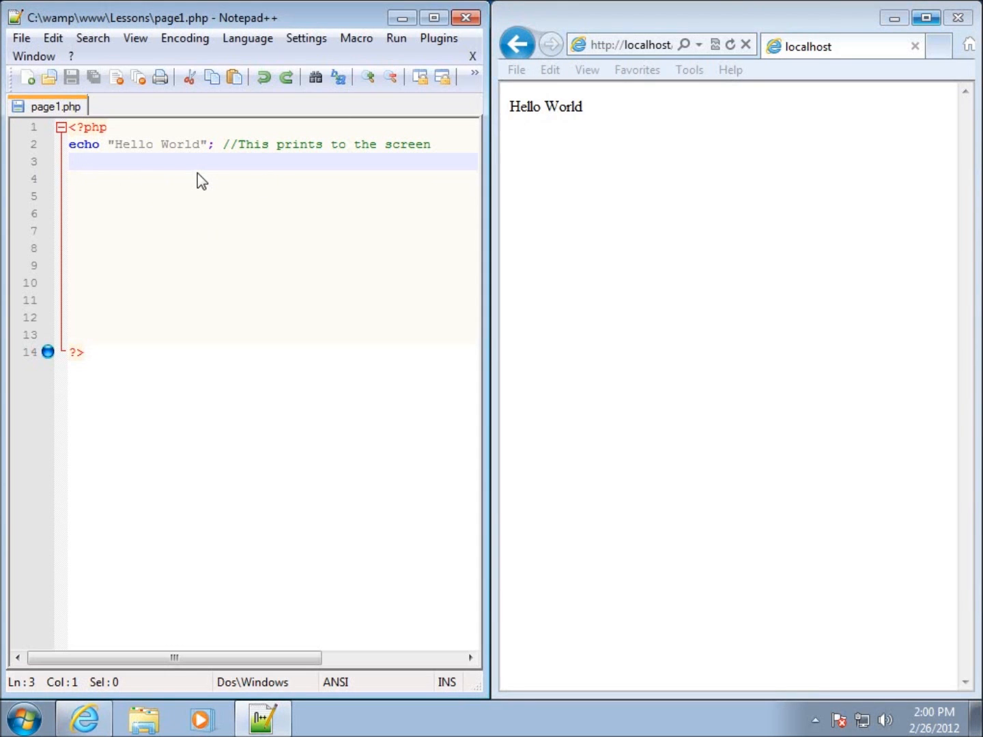
- Add the statement echo "Hello Globe"; on line 3 of page1.php
{"action": "type", "text": "echo"}
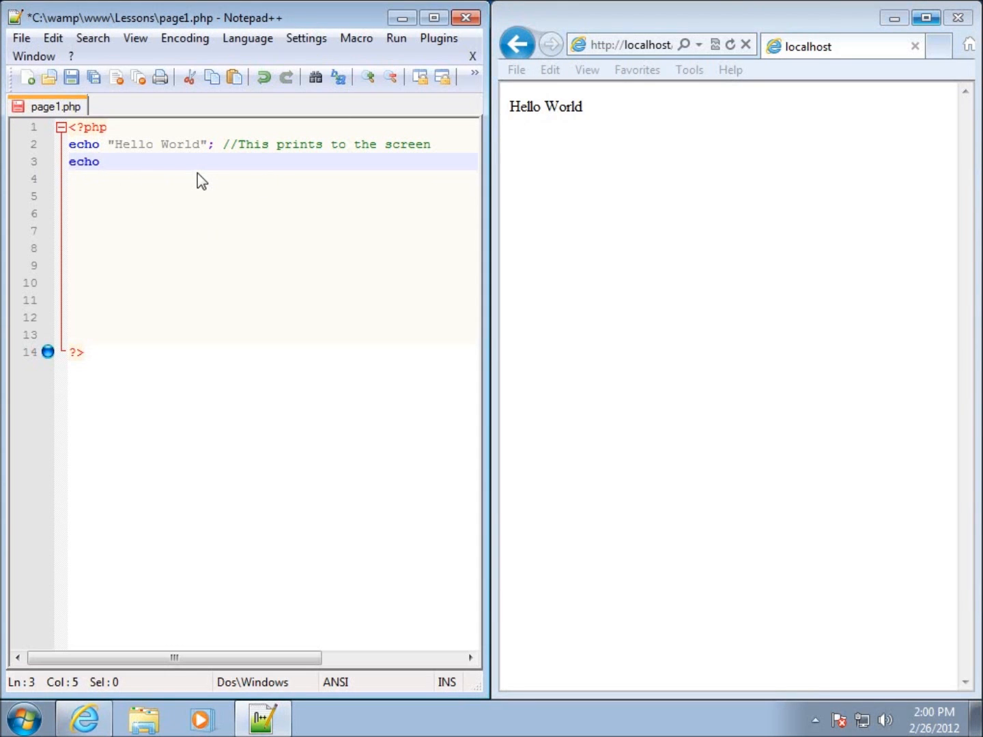
{"action": "type", "text": "\""}
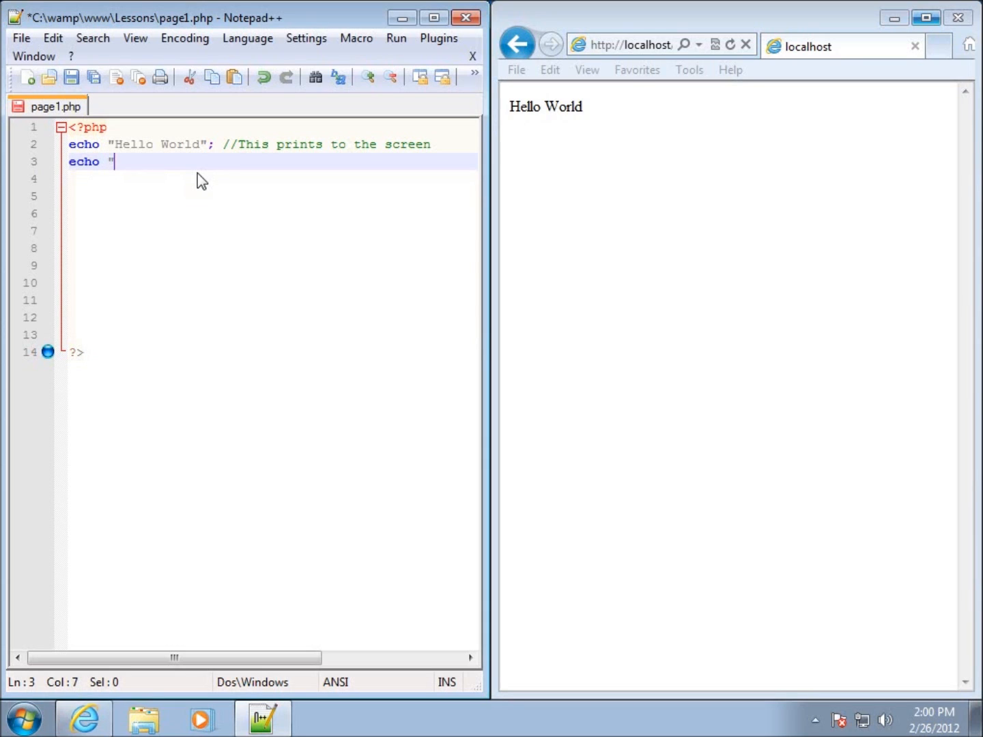
{"action": "type", "text": "Hello"}
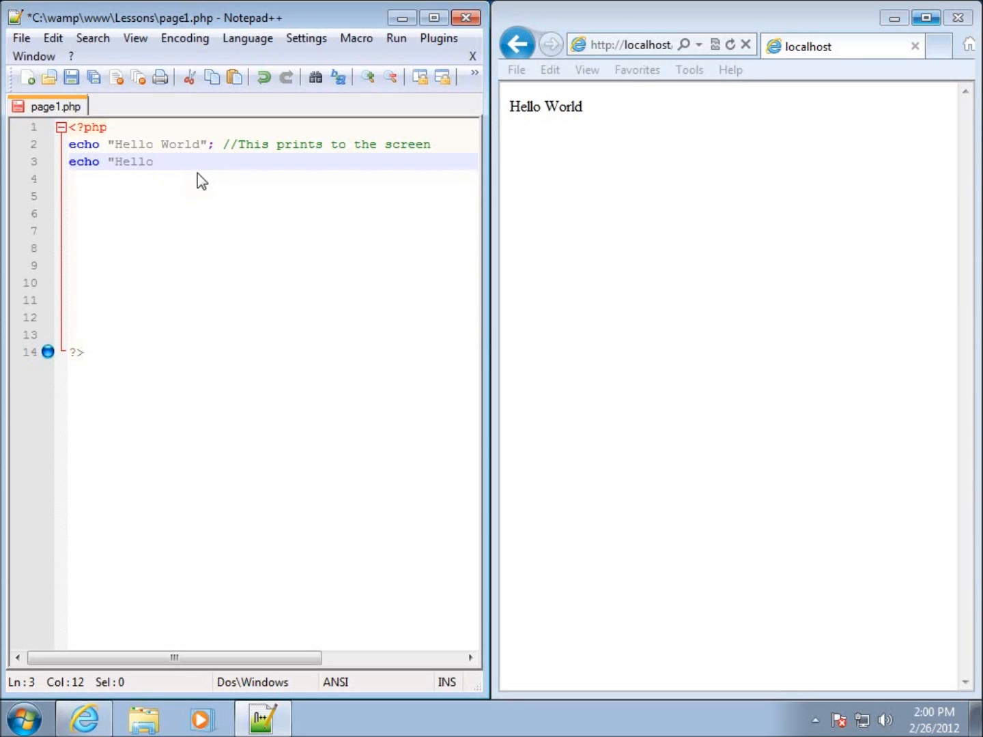
{"action": "type", "text": "Gl"}
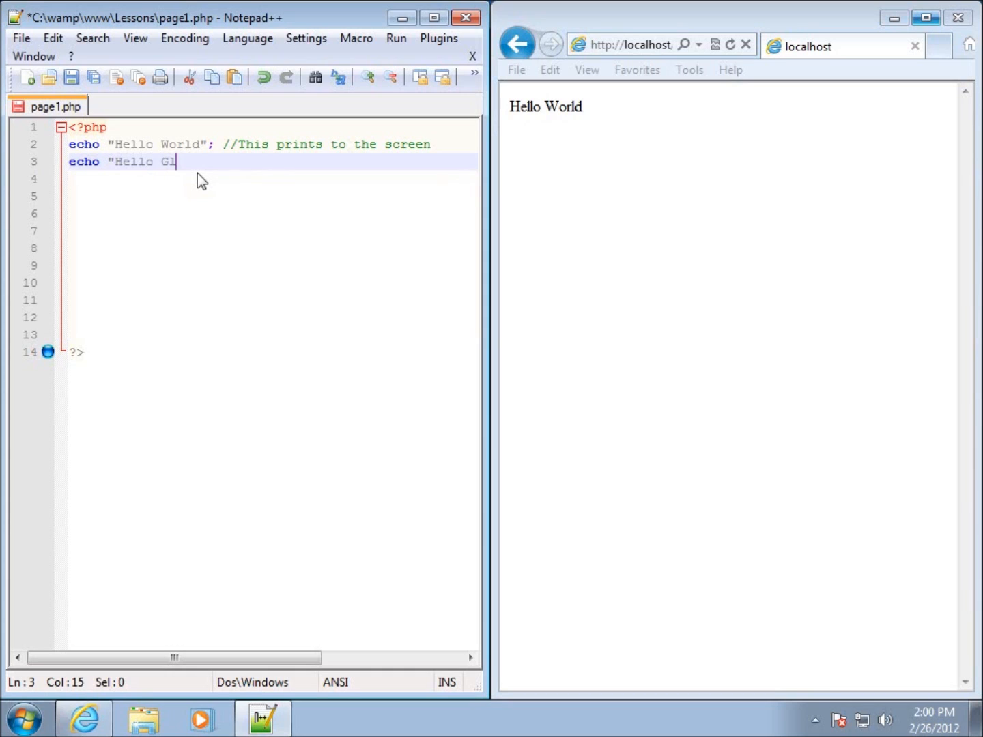
{"action": "type", "text": "obe\";"}
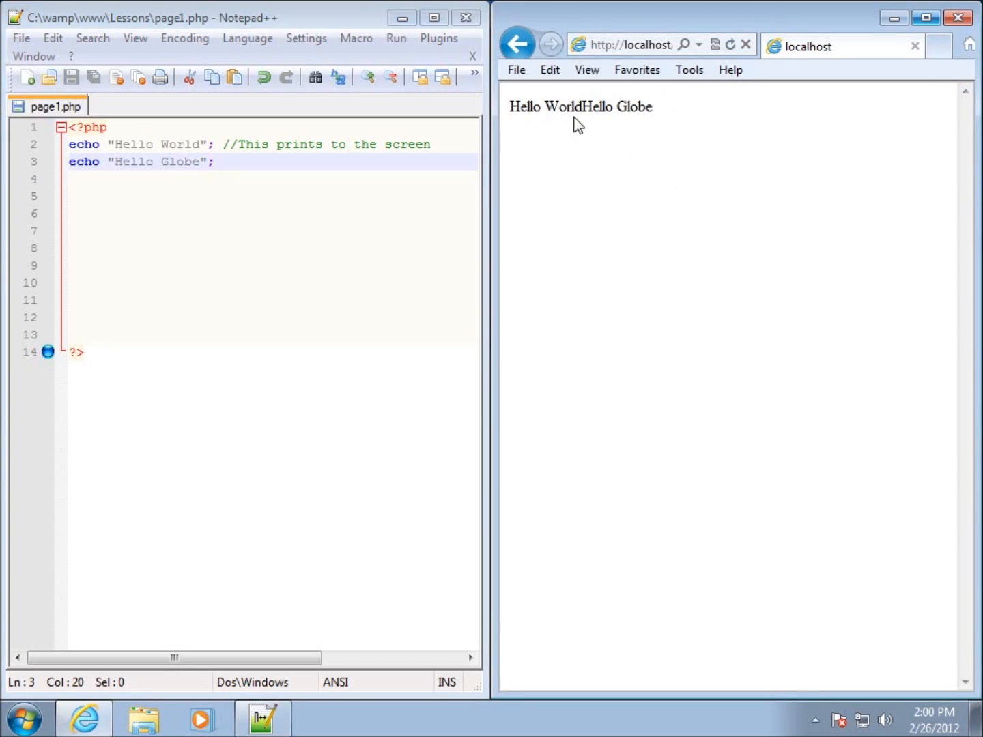
{"action": "mouse_move", "coordinate": [579, 131]}
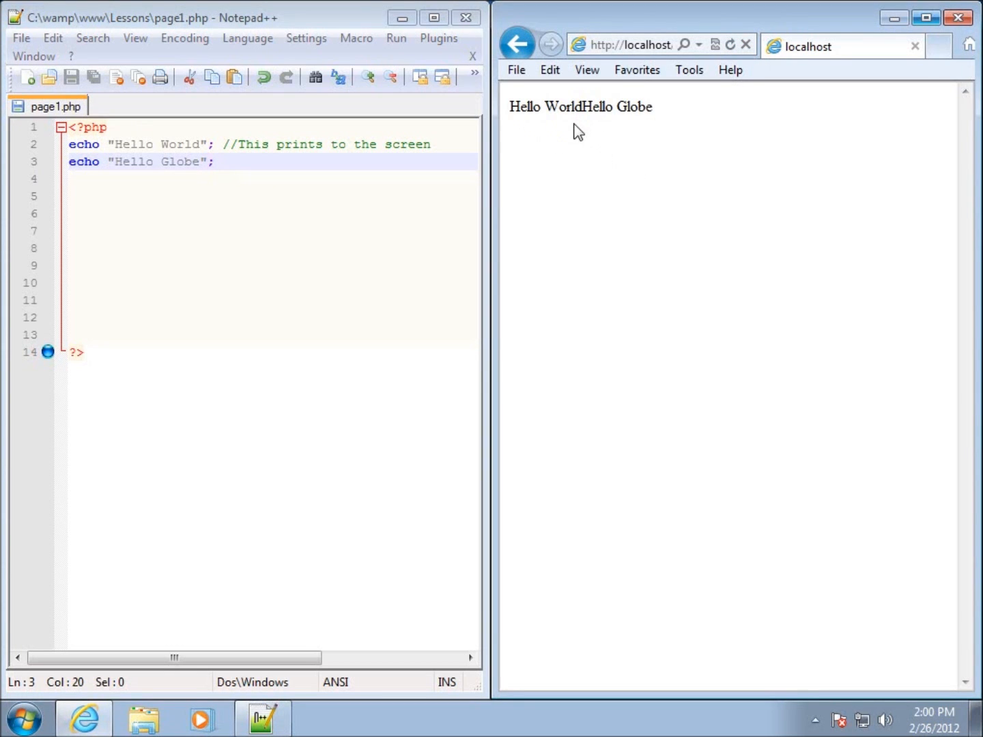
{"action": "mouse_move", "coordinate": [519, 143]}
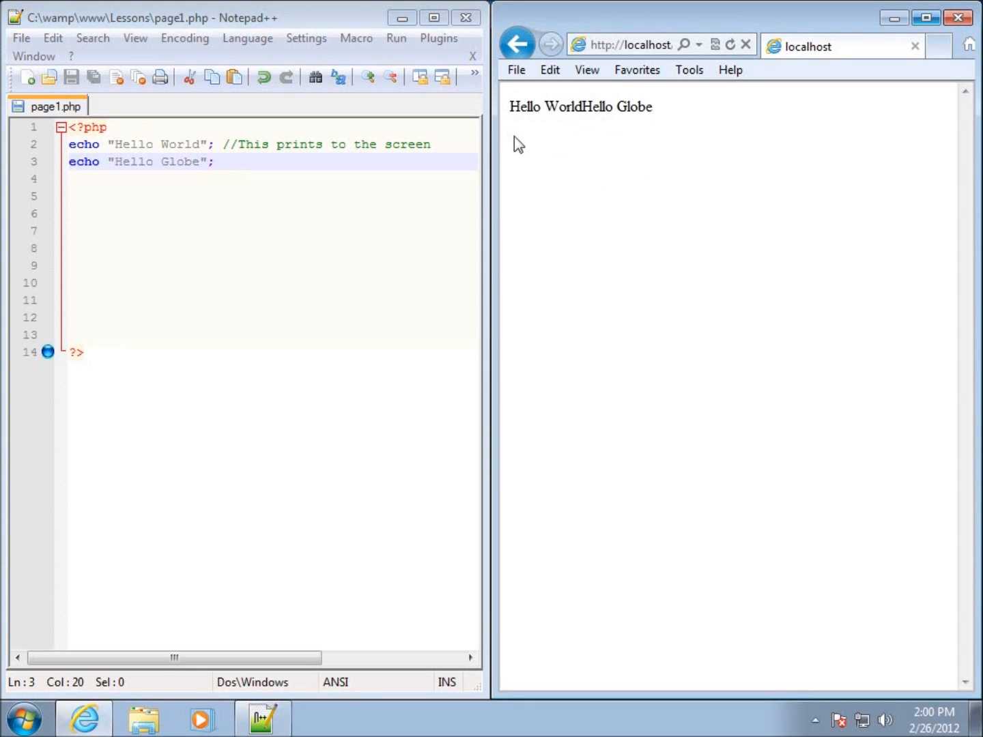
{"action": "mouse_move", "coordinate": [546, 140]}
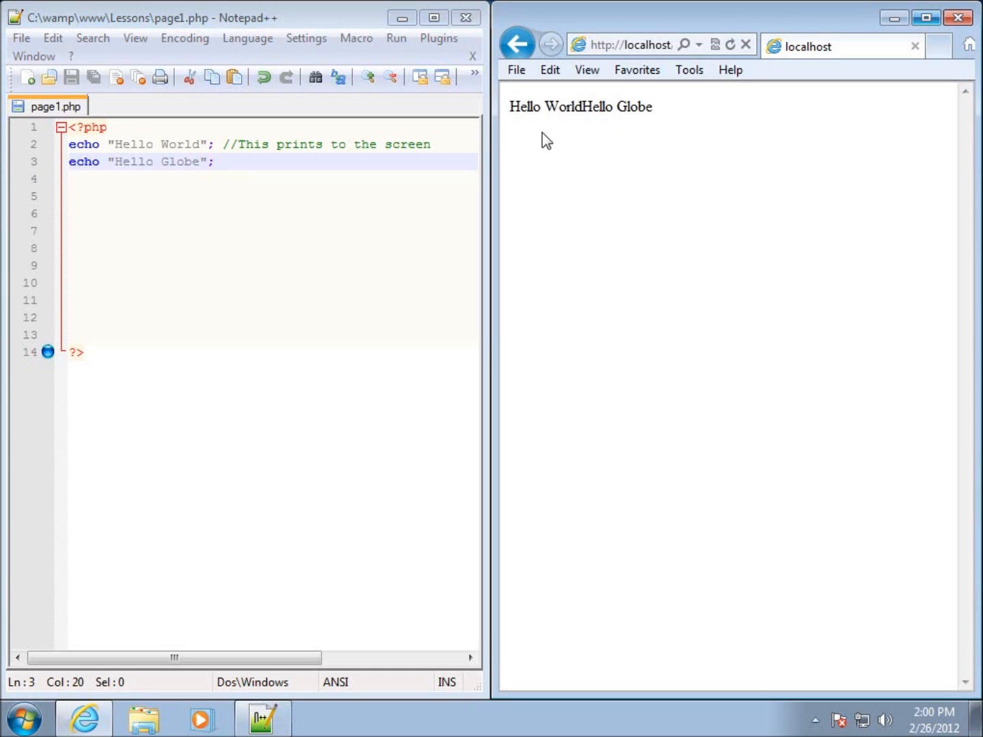
{"action": "mouse_move", "coordinate": [564, 278]}
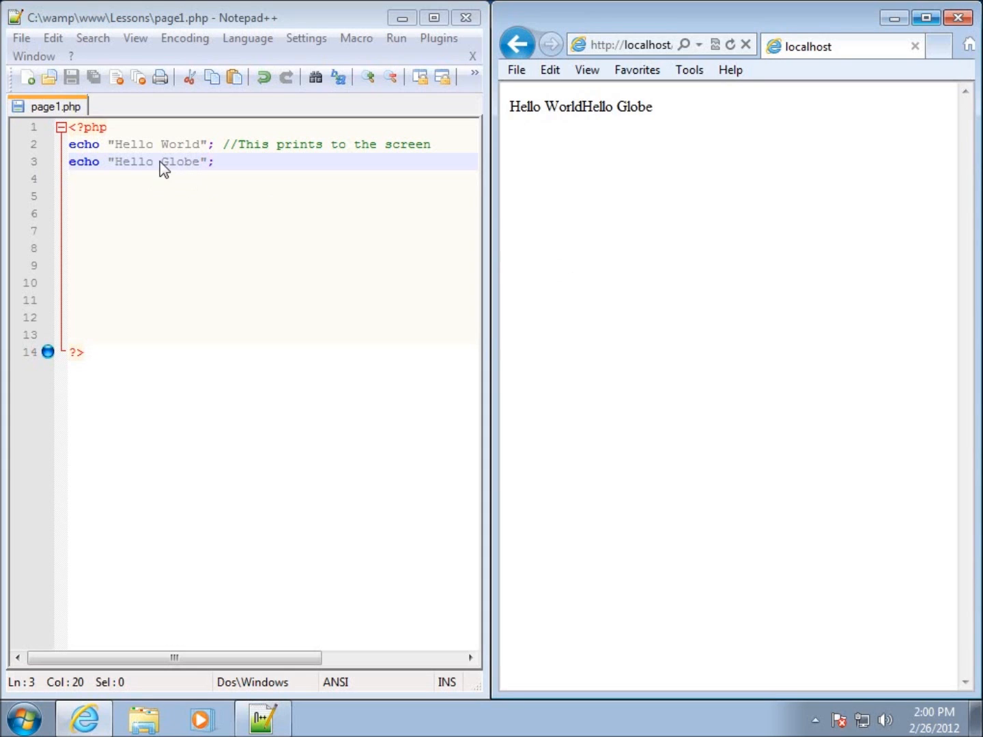
{"action": "mouse_move", "coordinate": [75, 180]}
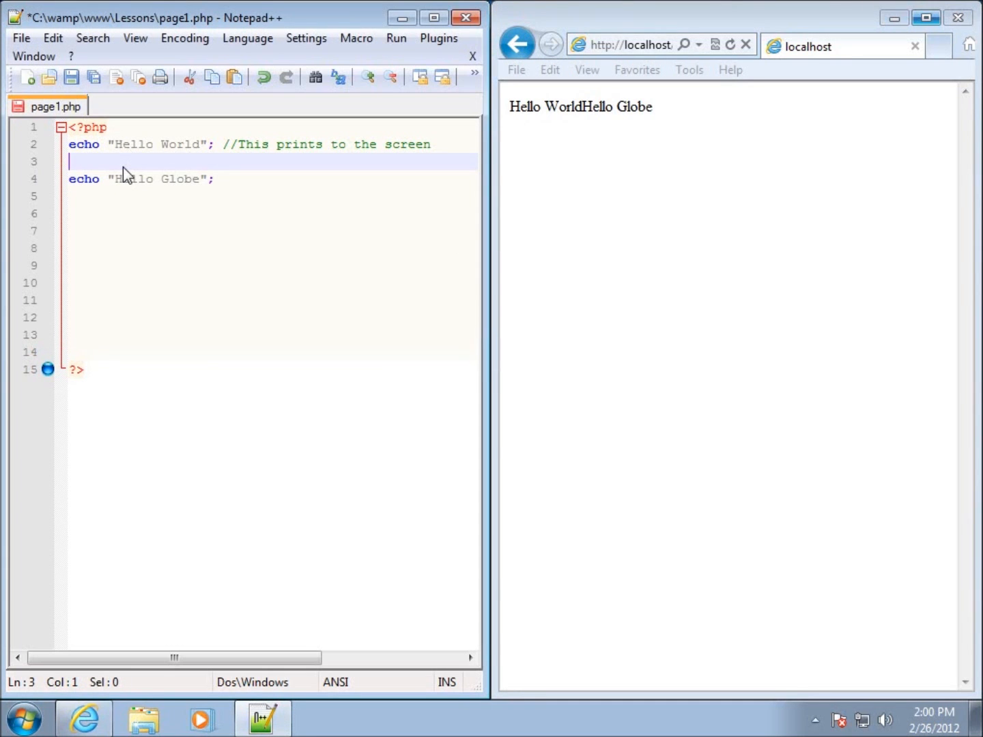
{"action": "mouse_move", "coordinate": [195, 152]}
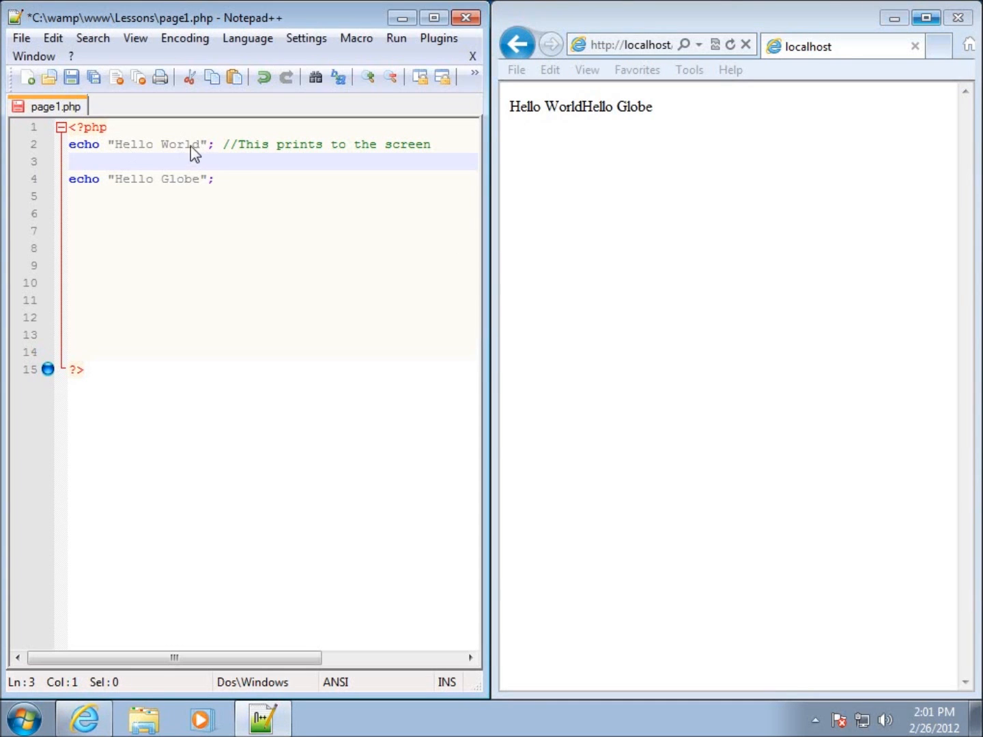
{"action": "mouse_move", "coordinate": [89, 174]}
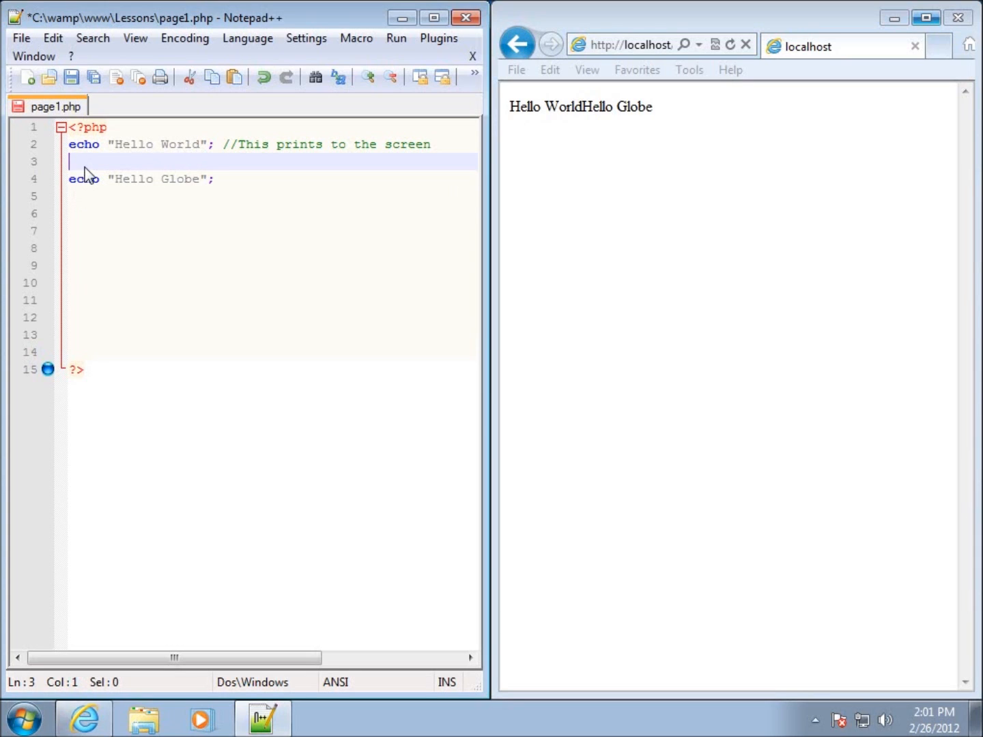
- Type echo "<br />"; on the new line between the two echo statements
{"action": "type", "text": "e"}
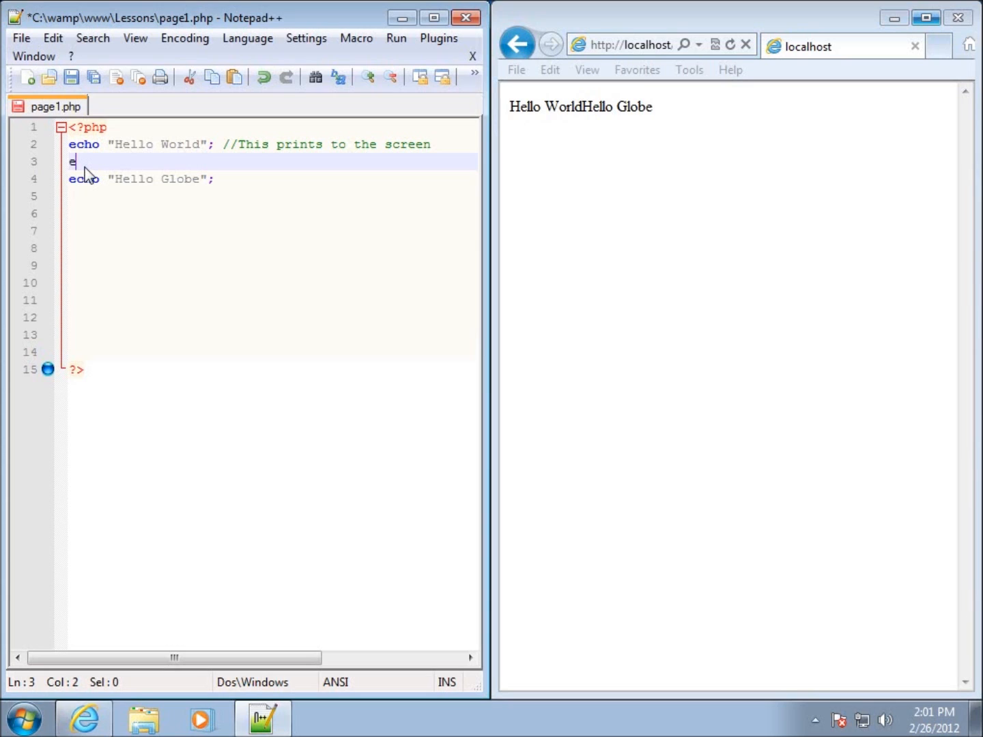
{"action": "type", "text": "cho \""}
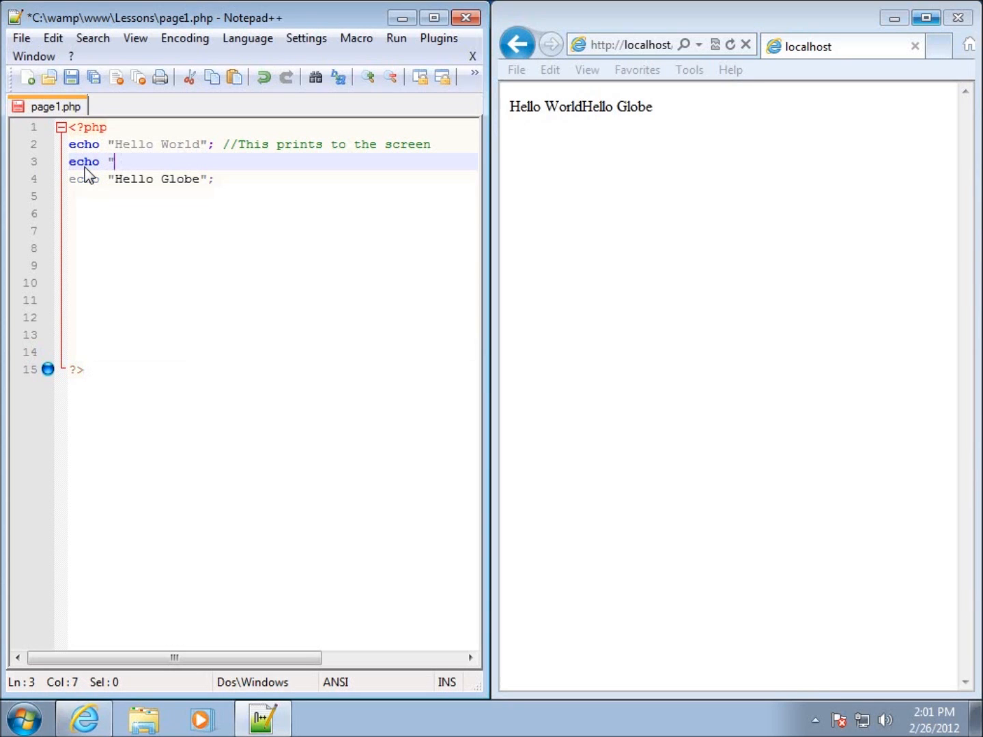
{"action": "type", "text": "<br"}
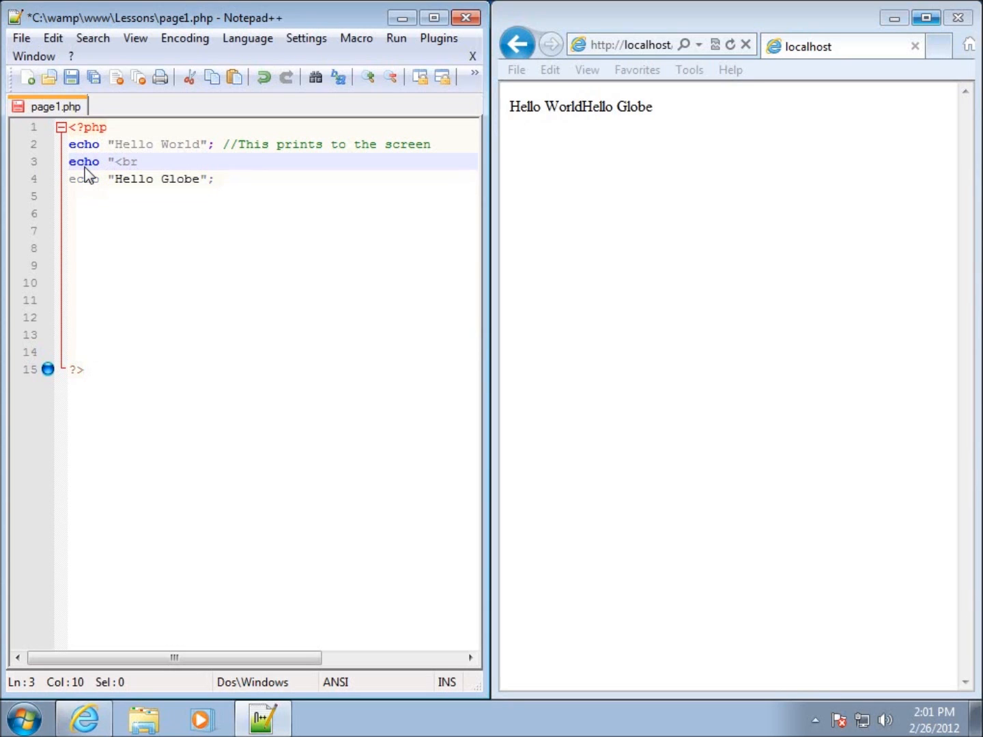
{"action": "type", "text": "/>"}
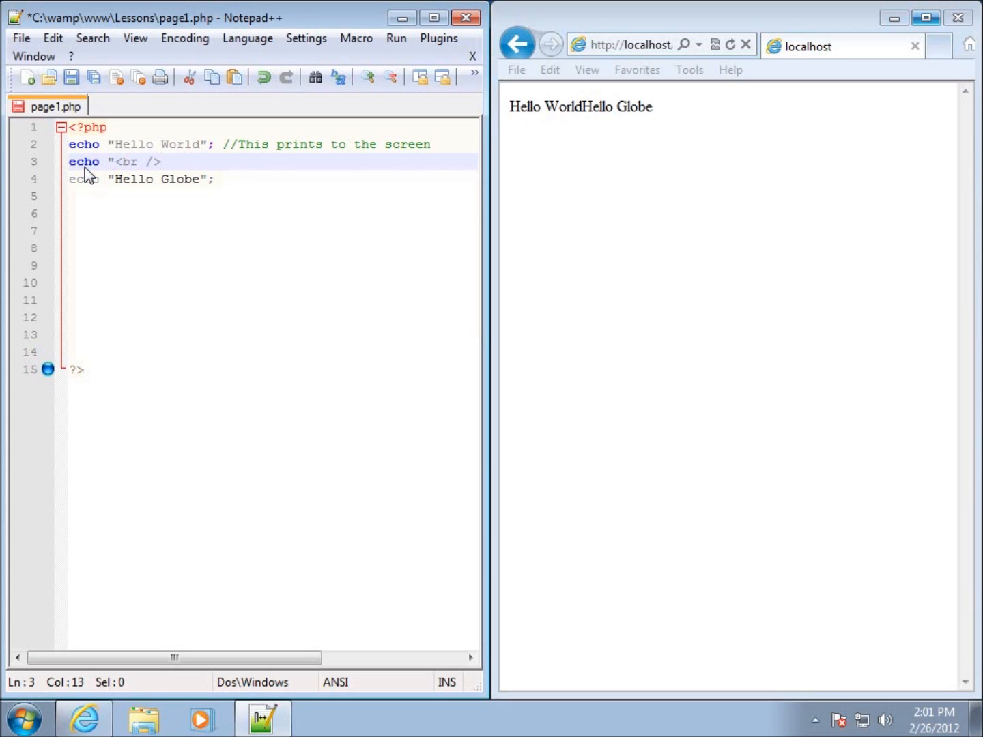
{"action": "type", "text": ";"}
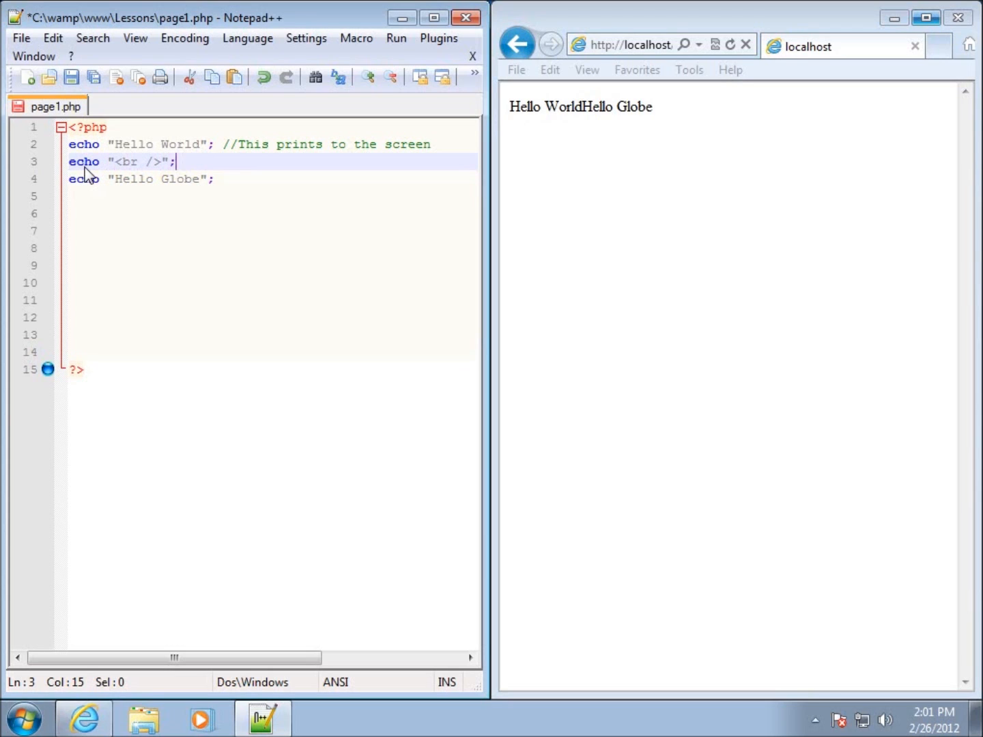
{"action": "mouse_move", "coordinate": [118, 189]}
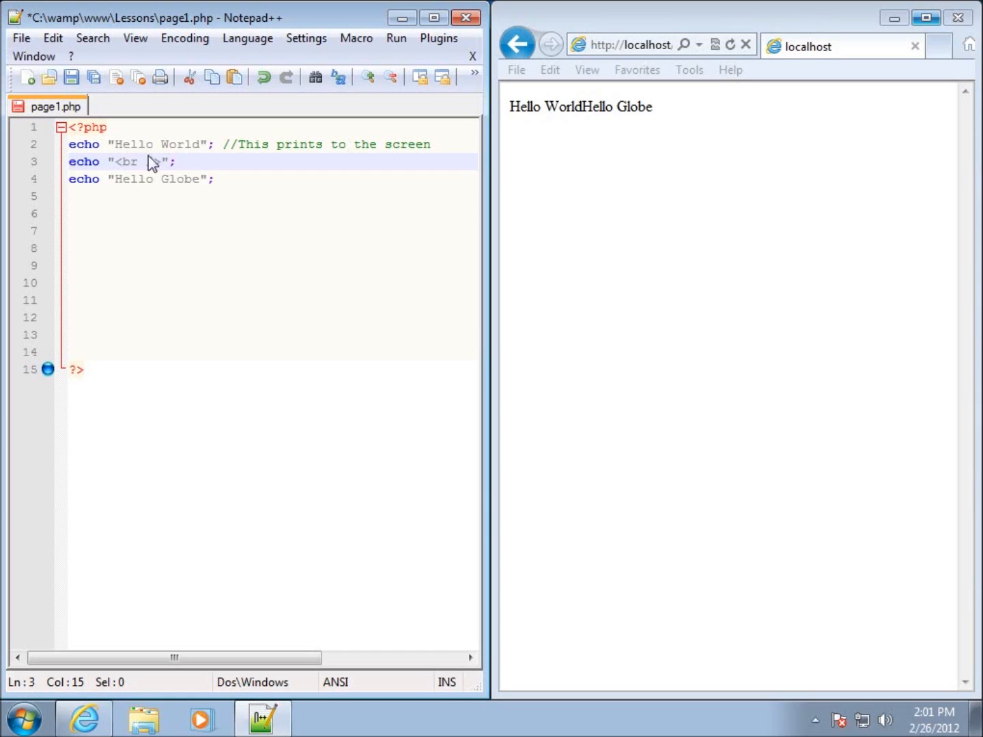
{"action": "type", "text": "/"}
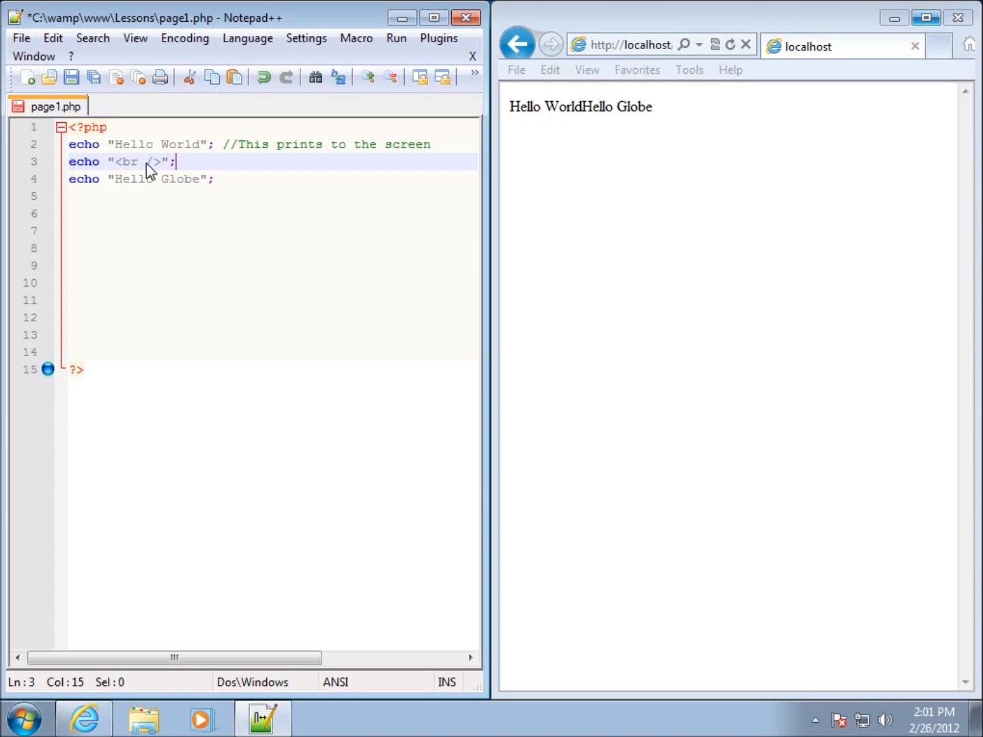
{"action": "mouse_move", "coordinate": [122, 169]}
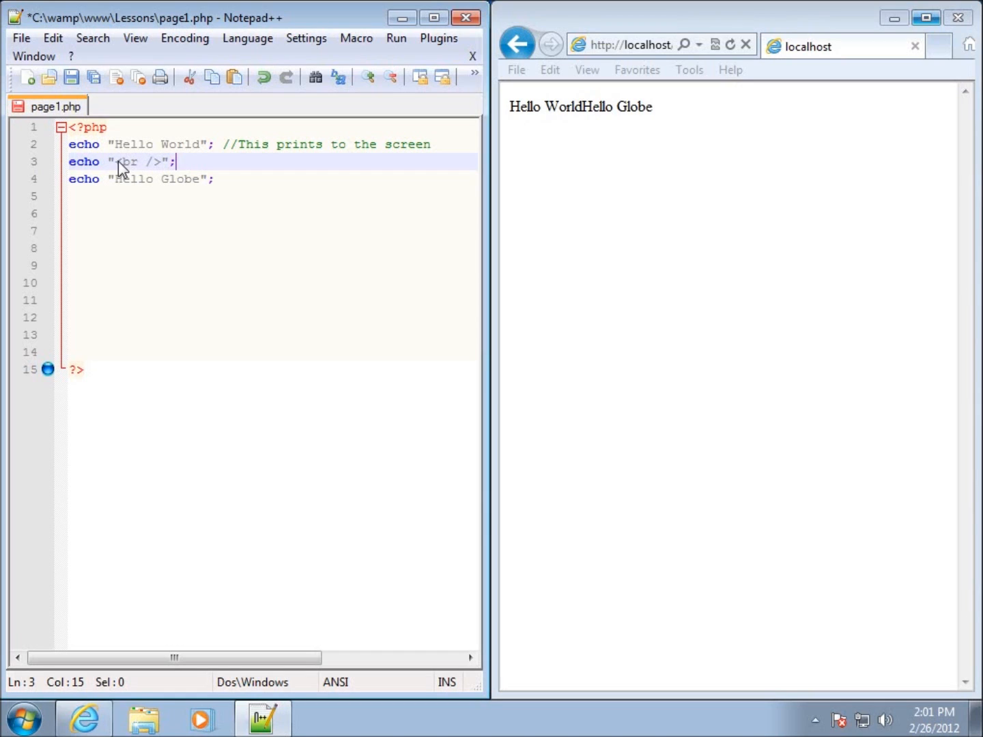
{"action": "mouse_move", "coordinate": [163, 172]}
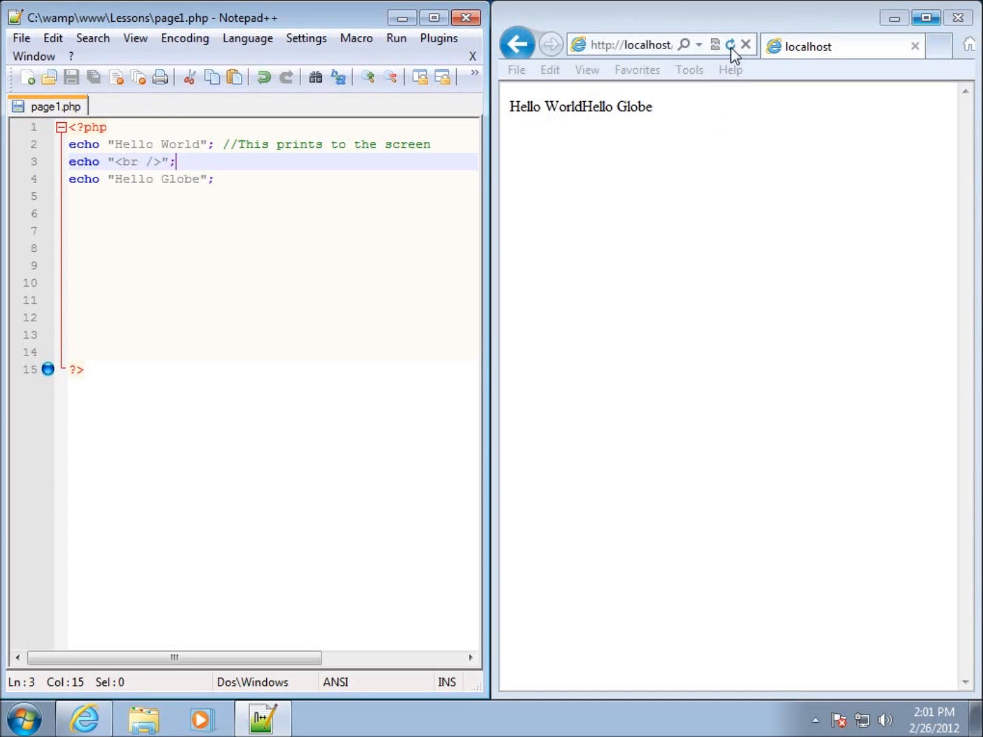
- Reload localhost/page1.php in Internet Explorer, then place the cursor after Globe on line 4
{"action": "left_click", "coordinate": [730, 45]}
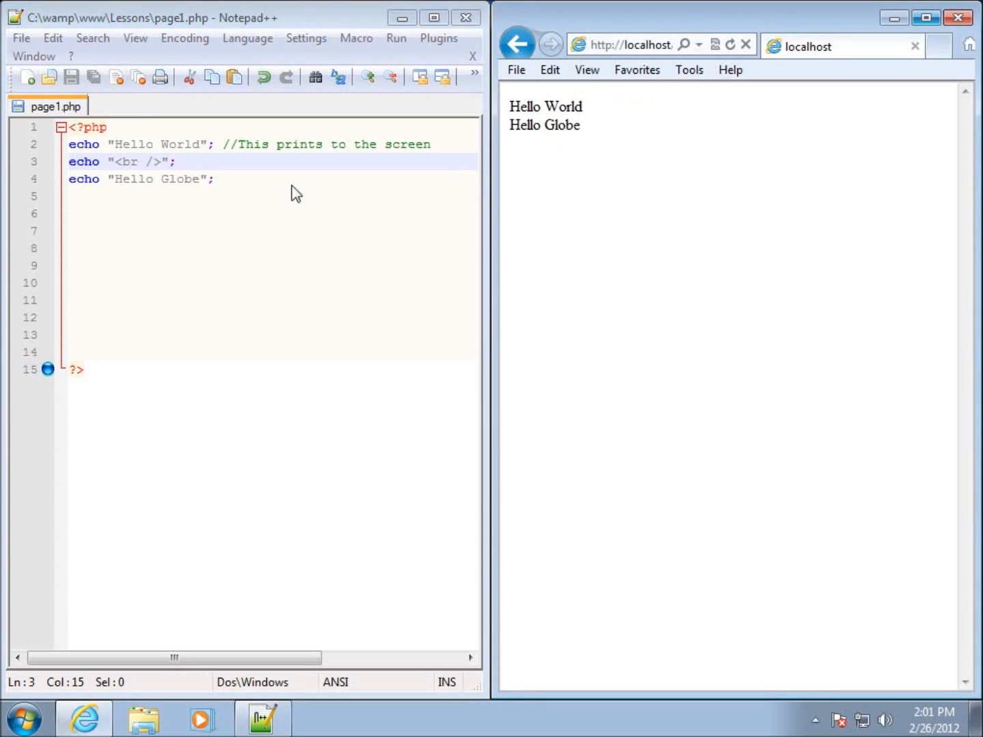
{"action": "mouse_move", "coordinate": [167, 179]}
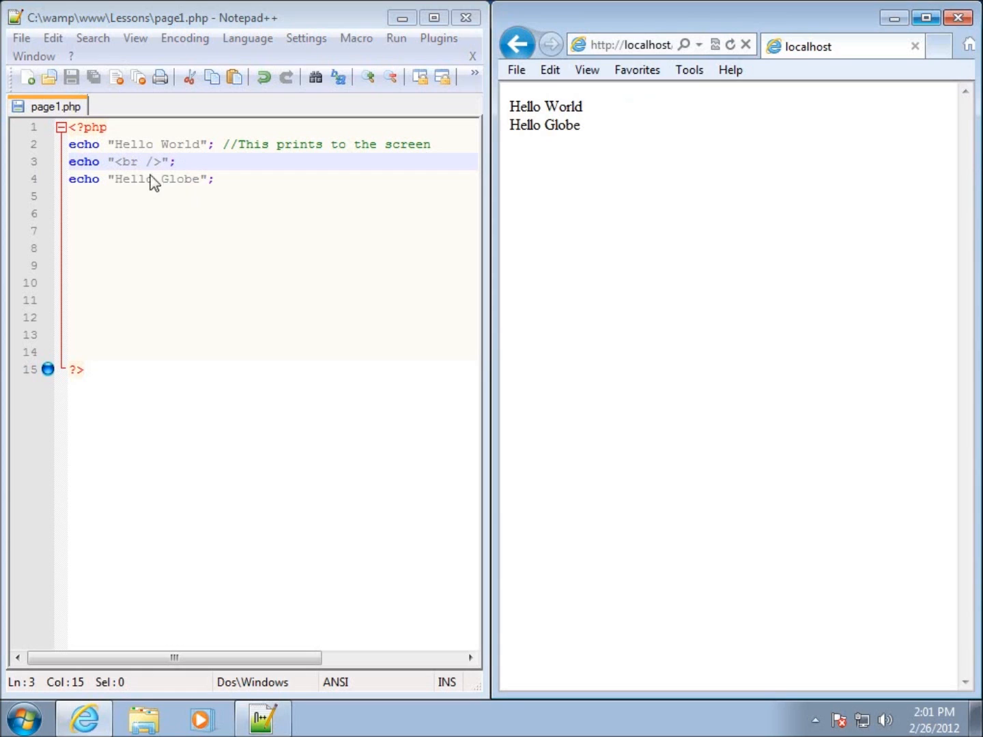
{"action": "mouse_move", "coordinate": [168, 169]}
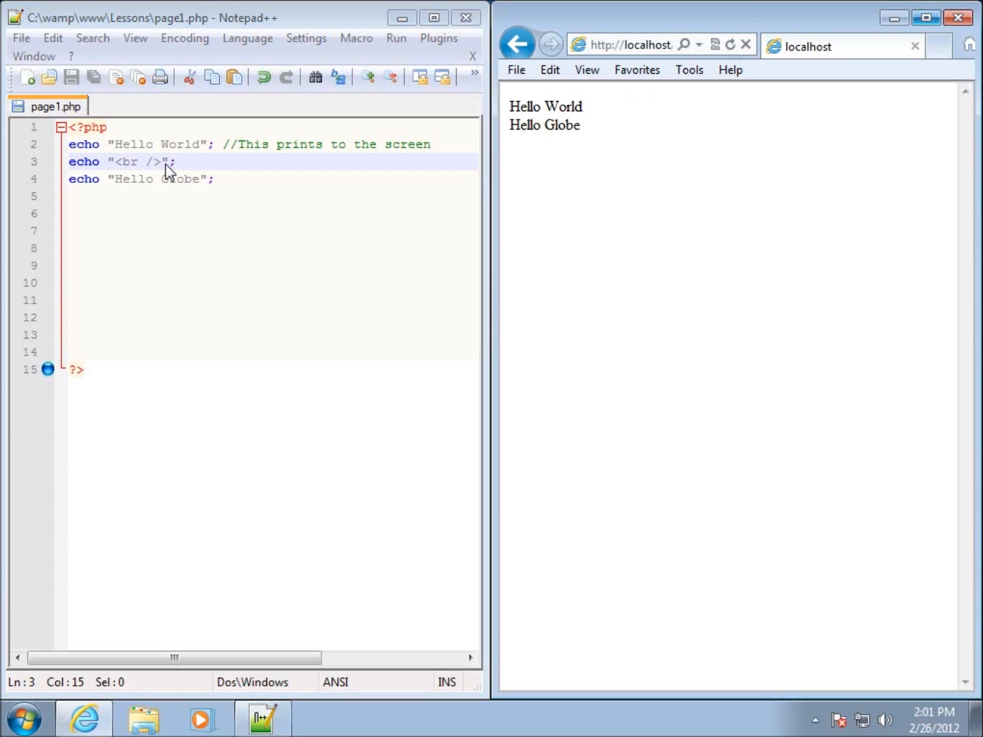
{"action": "mouse_move", "coordinate": [146, 170]}
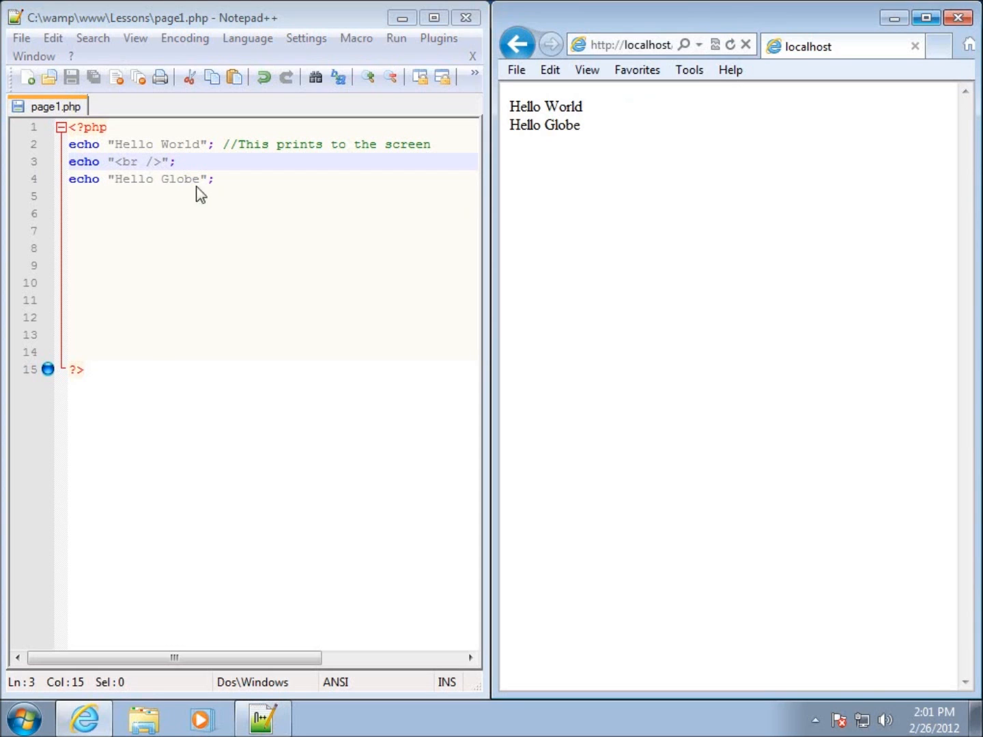
{"action": "mouse_move", "coordinate": [211, 161]}
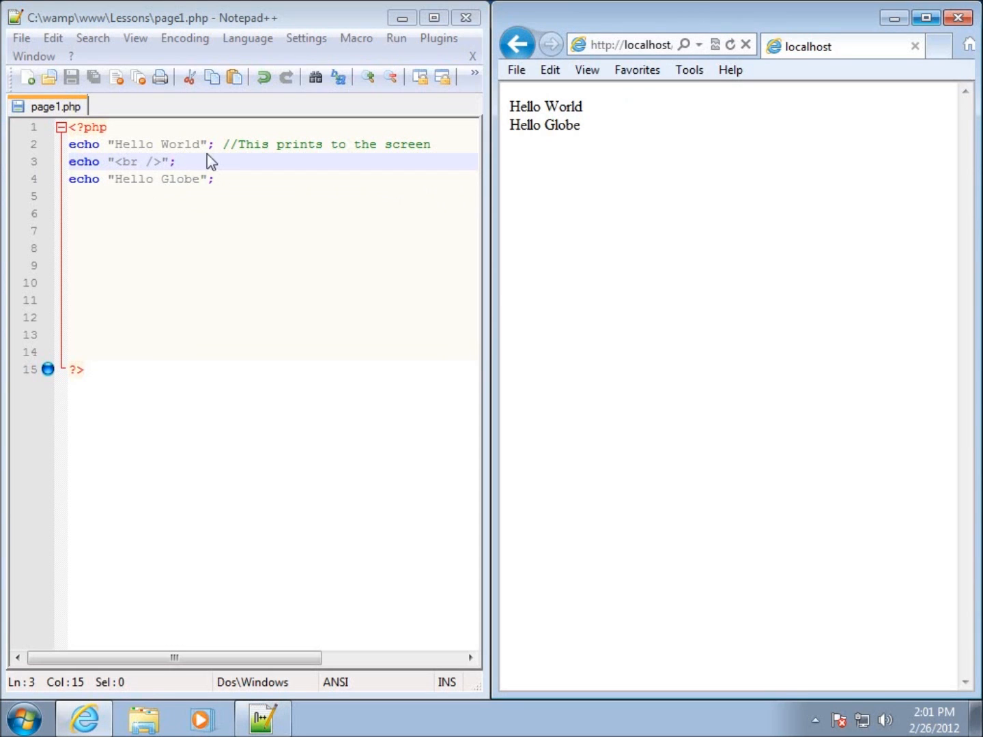
{"action": "left_click", "coordinate": [198, 179]}
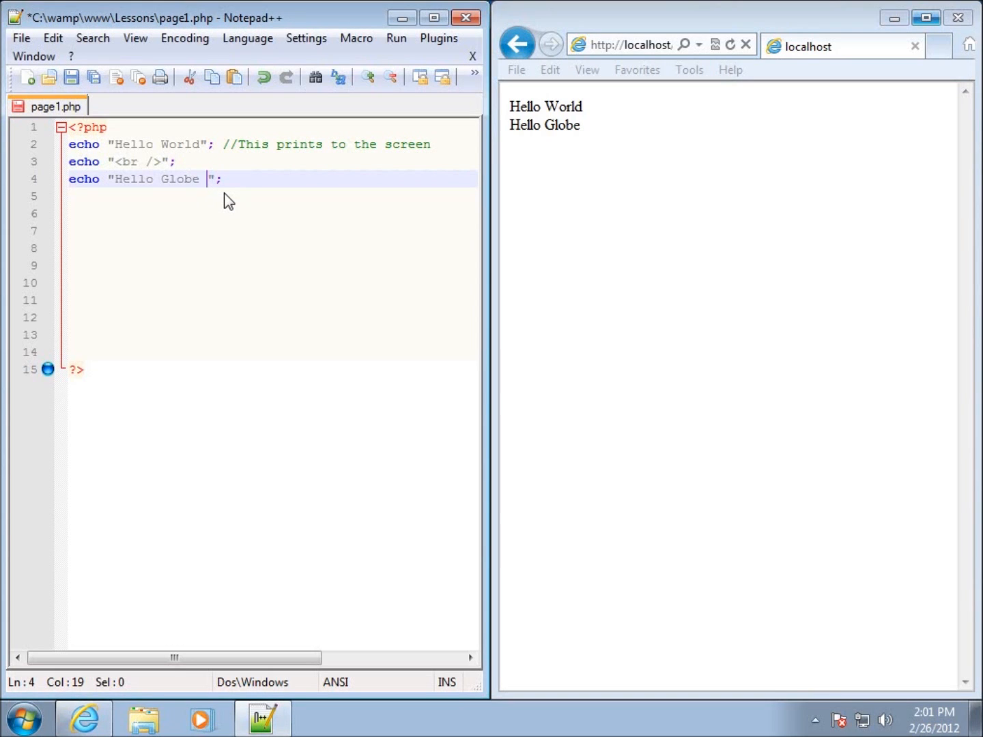
- Insert a <br /> tag after Globe inside the line 4 string
{"action": "type", "text": "<br>"}
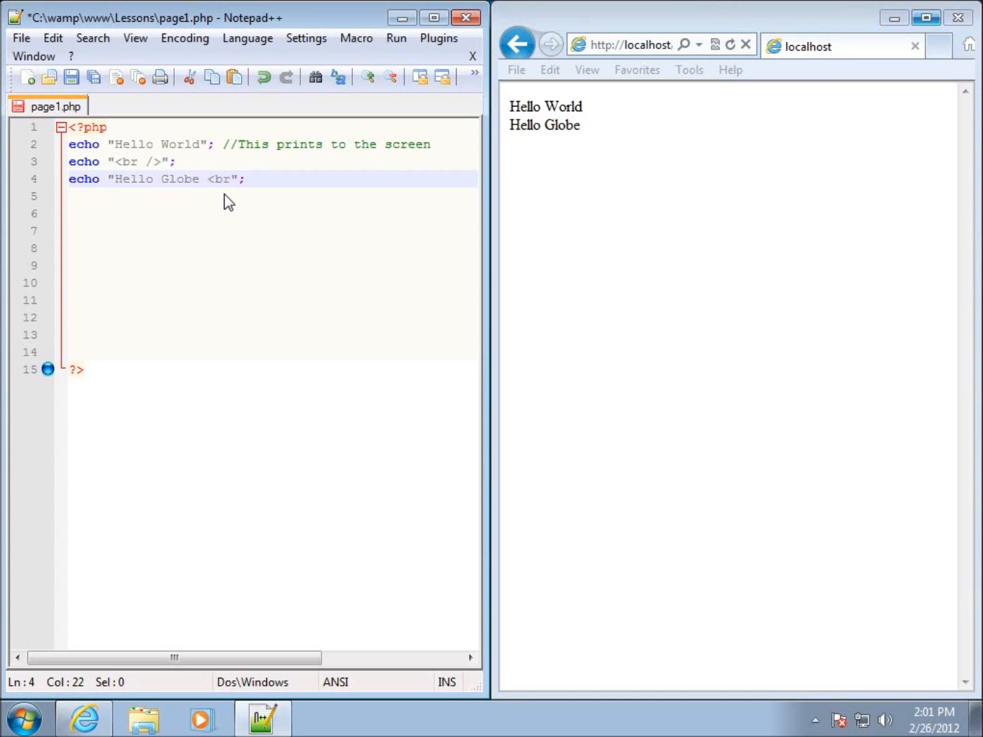
{"action": "type", "text": "/>"}
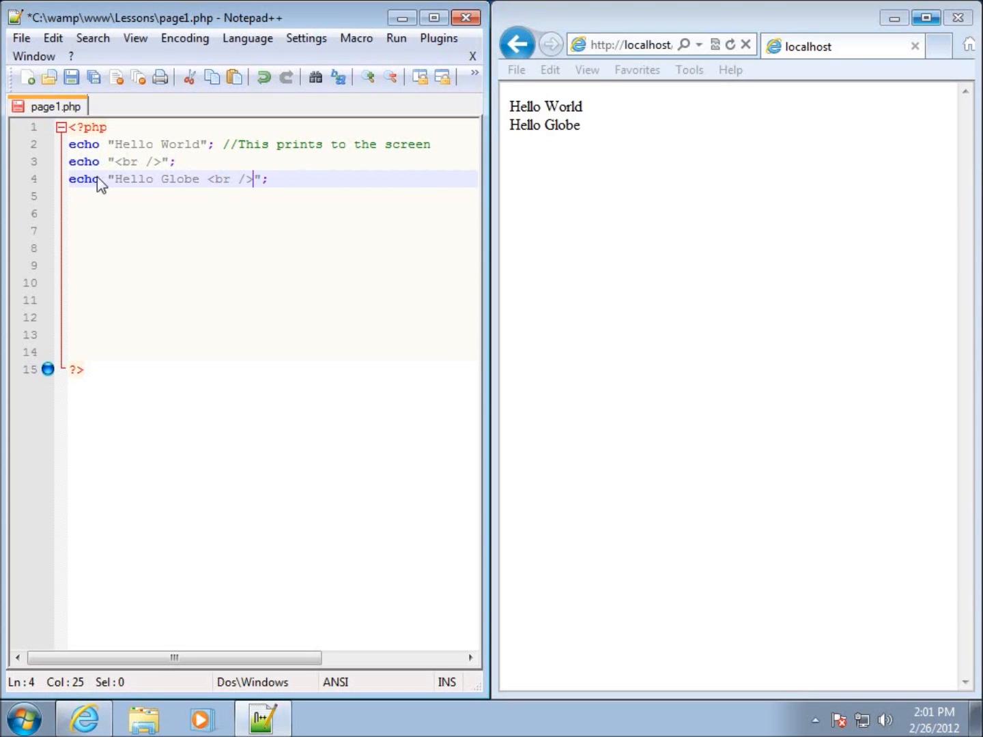
{"action": "mouse_move", "coordinate": [140, 189]}
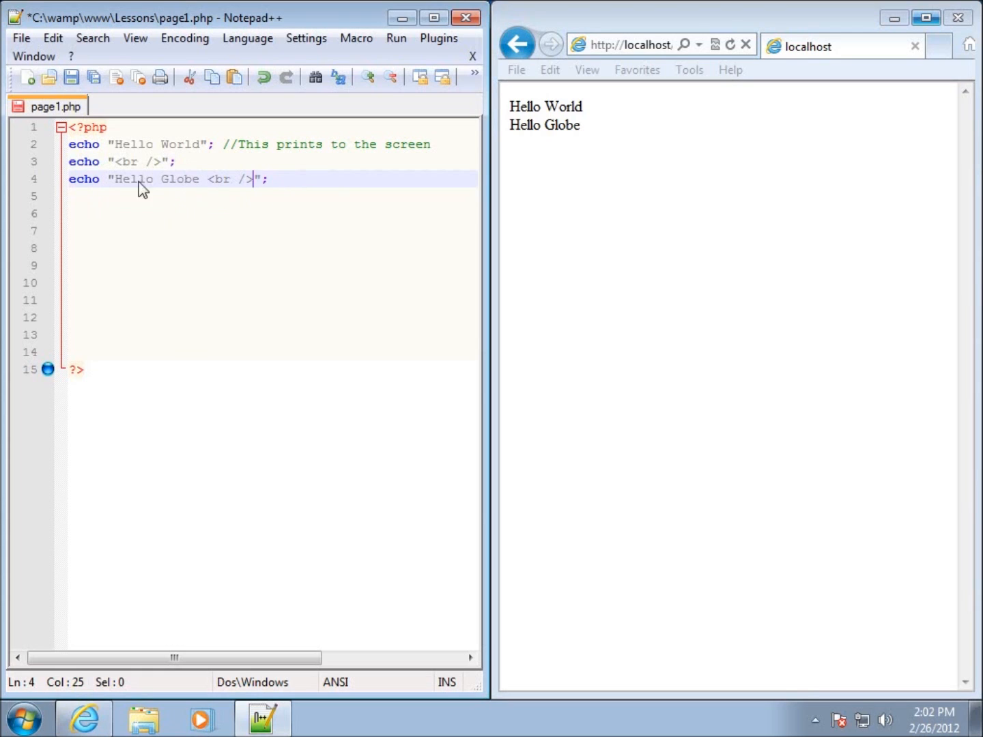
- Surround Globe on line 4 with <strong> and </strong> tags
{"action": "left_click", "coordinate": [159, 179]}
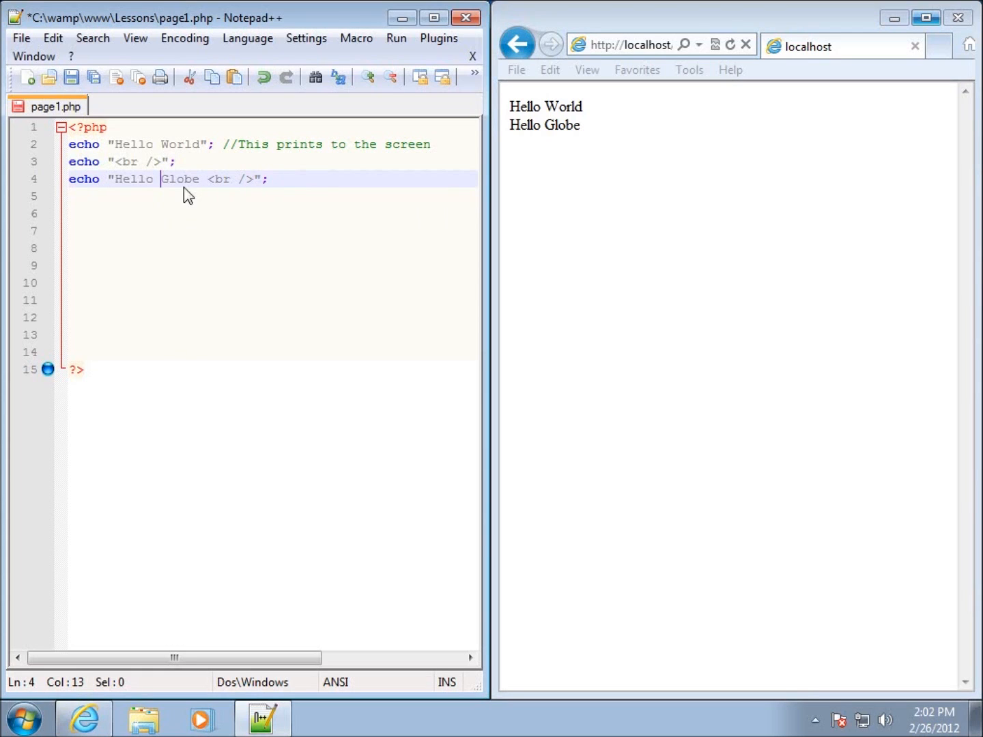
{"action": "mouse_move", "coordinate": [193, 201]}
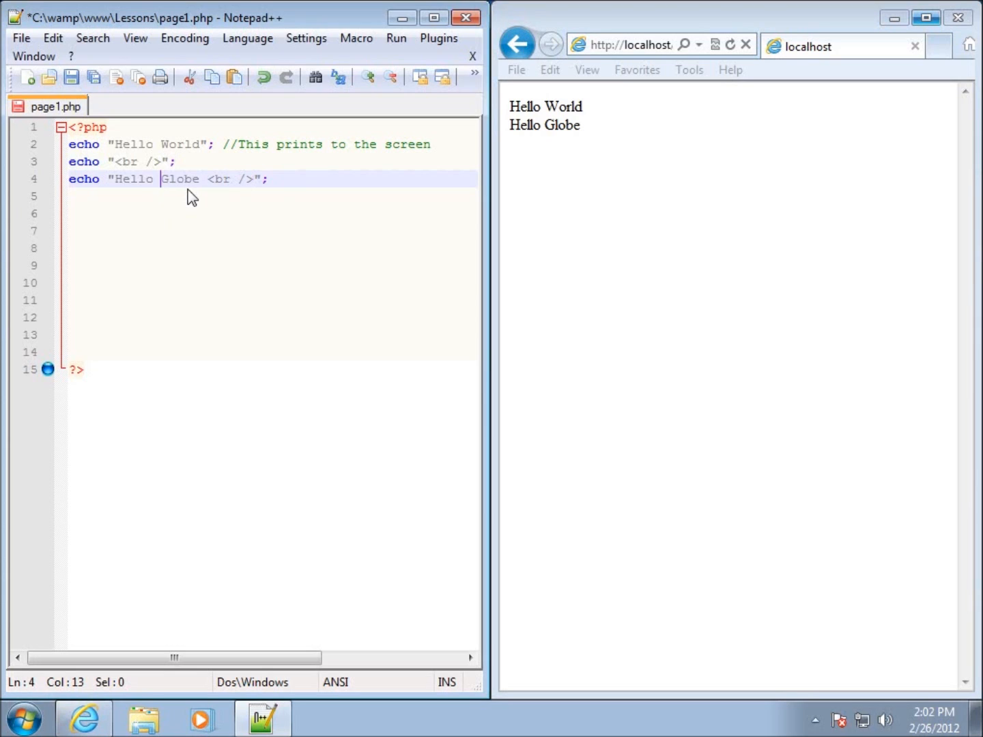
{"action": "type", "text": "<"}
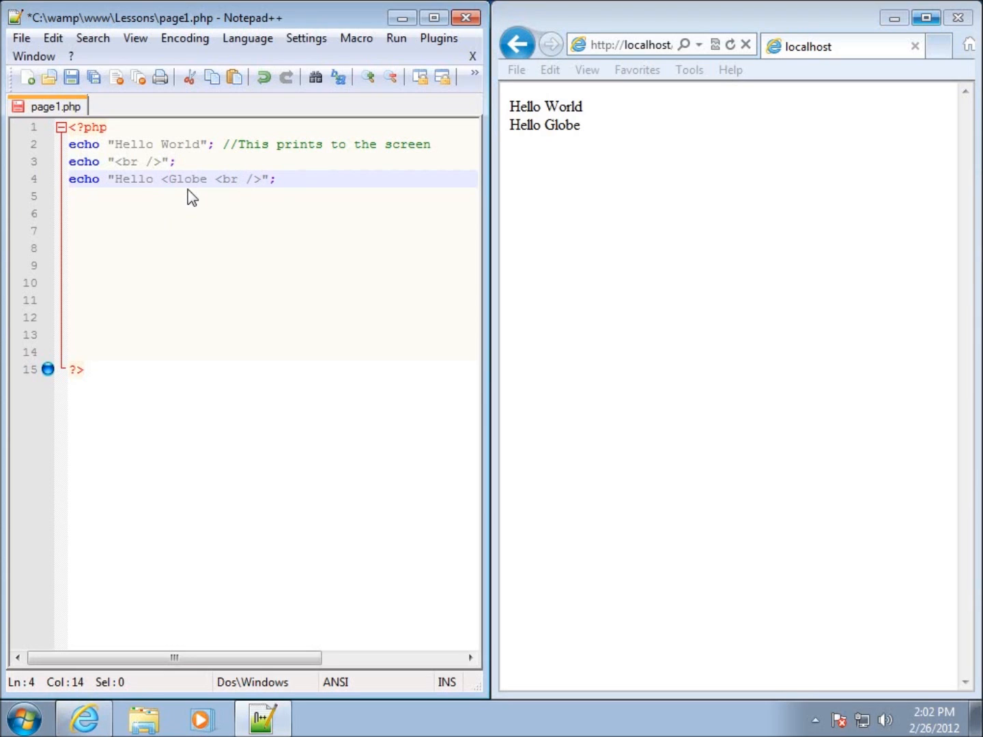
{"action": "type", "text": "strong>"}
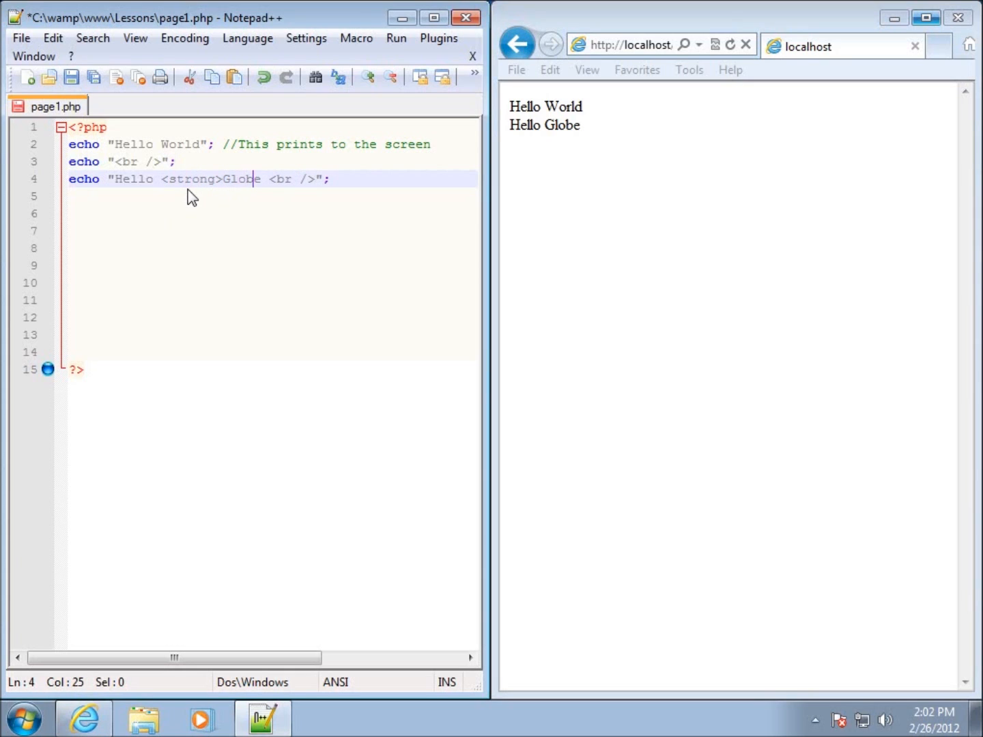
{"action": "type", "text": "</"}
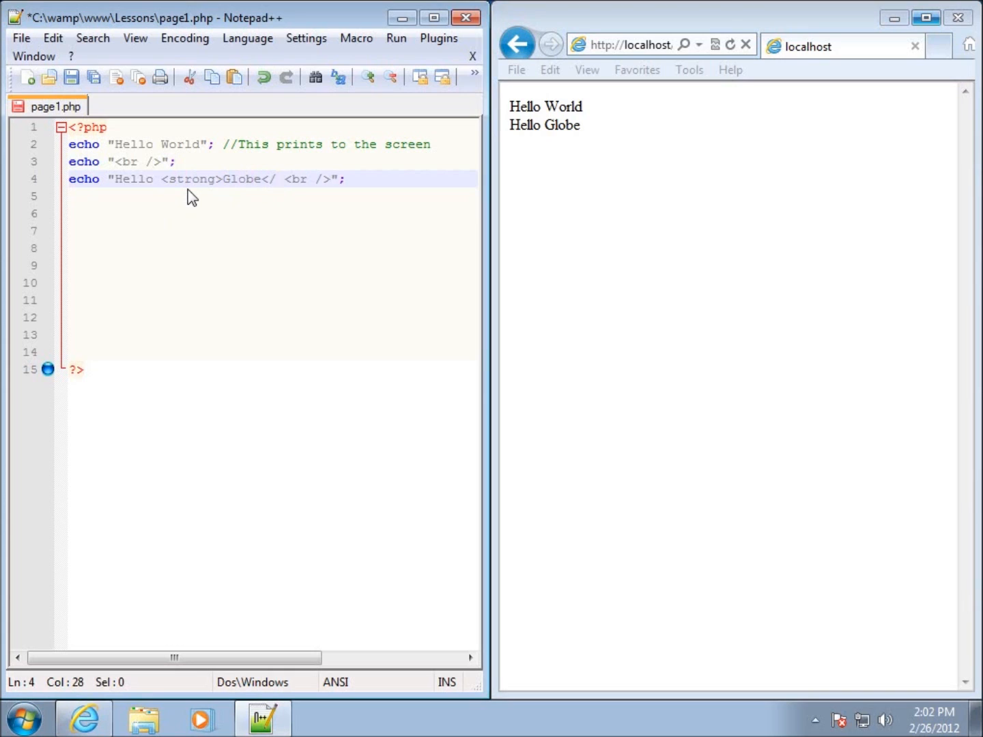
{"action": "type", "text": "strong>"}
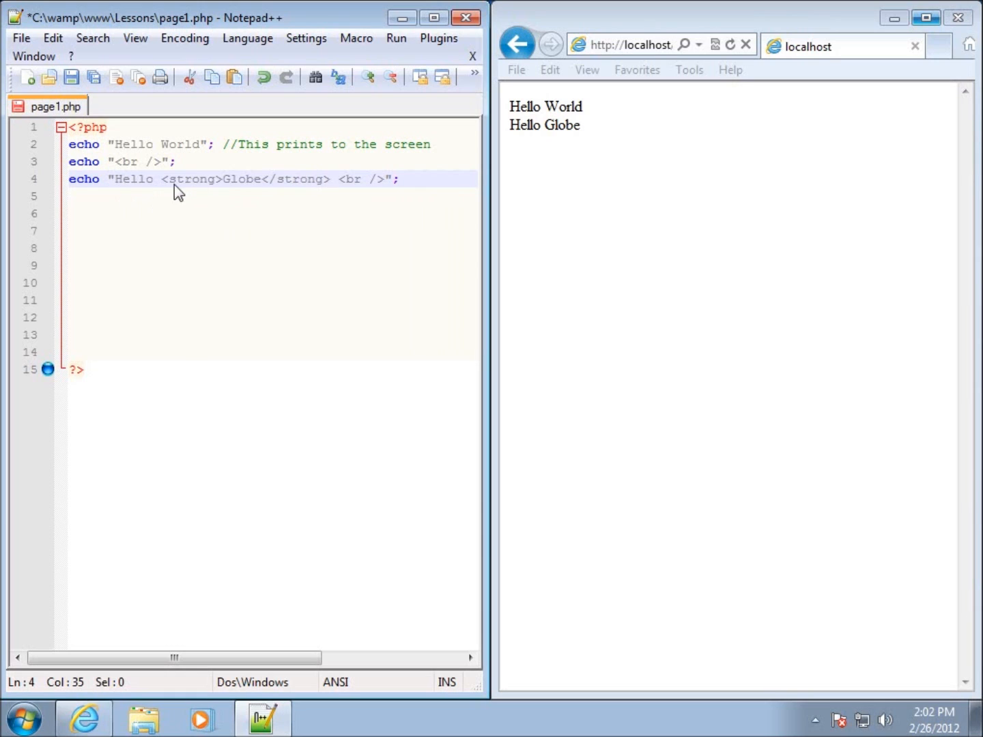
{"action": "mouse_move", "coordinate": [233, 187]}
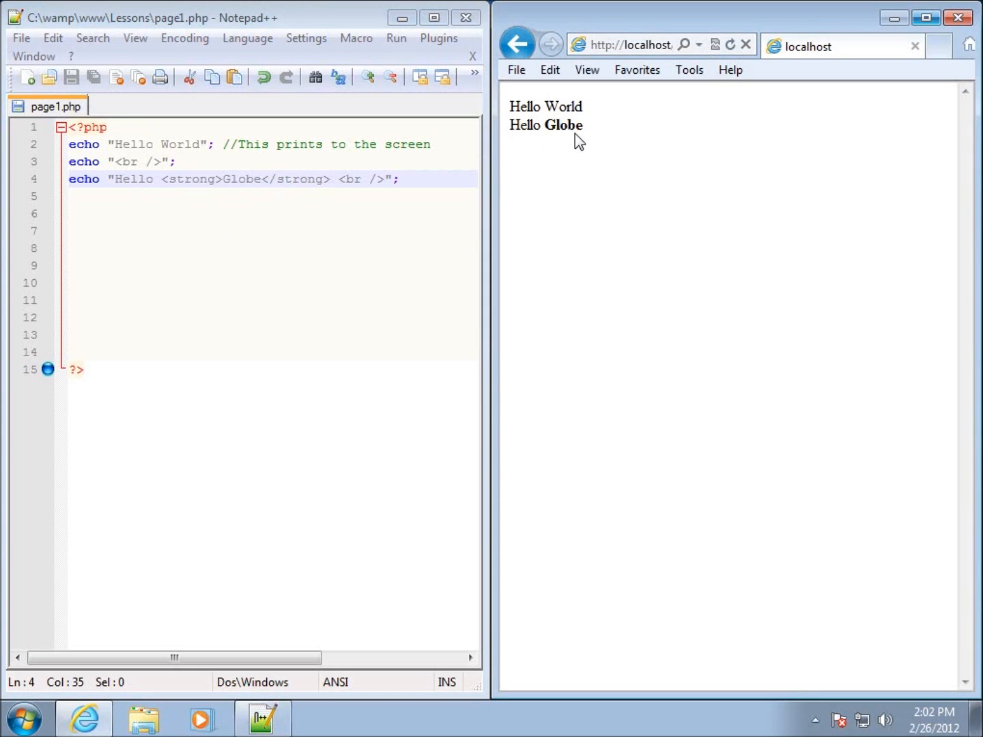
{"action": "mouse_move", "coordinate": [239, 190]}
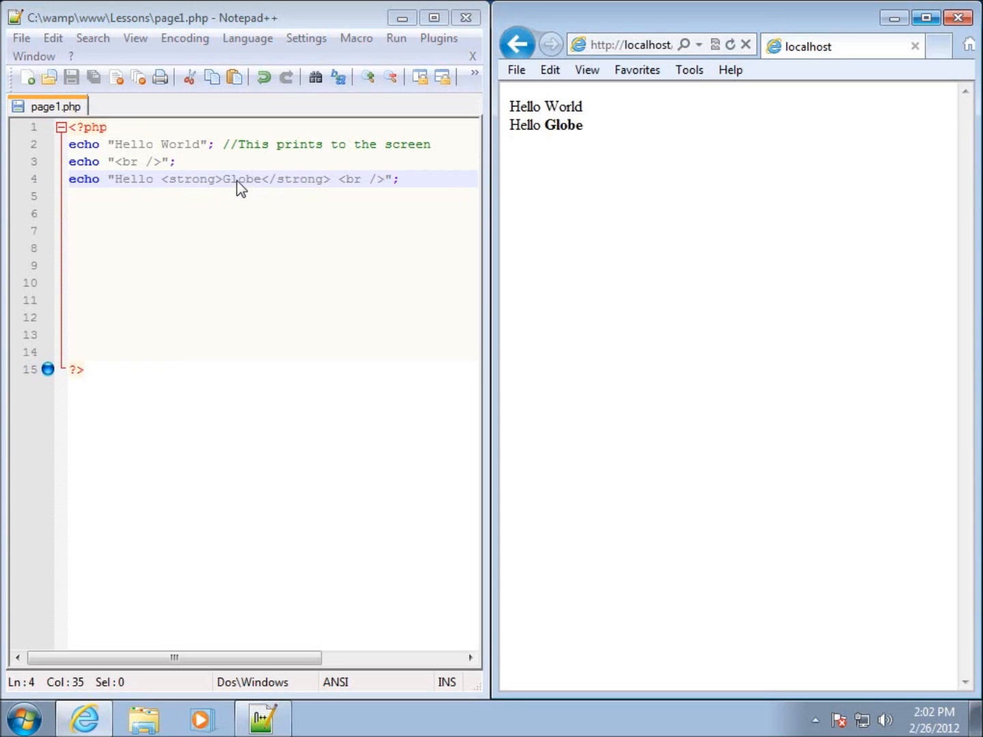
{"action": "mouse_move", "coordinate": [138, 186]}
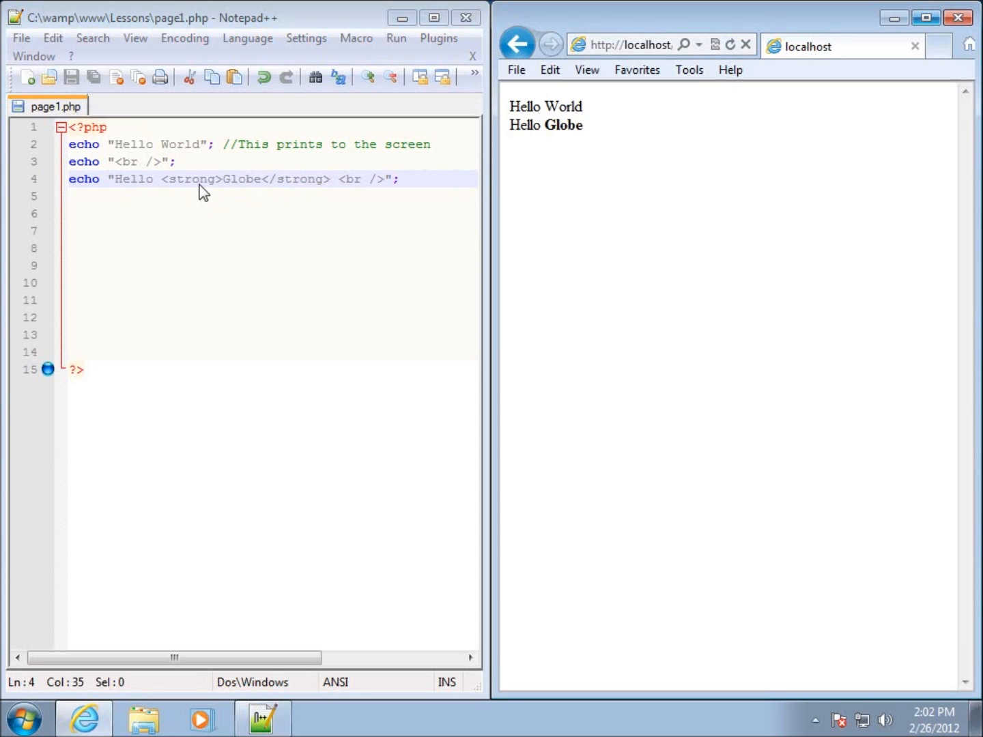
{"action": "mouse_move", "coordinate": [266, 189]}
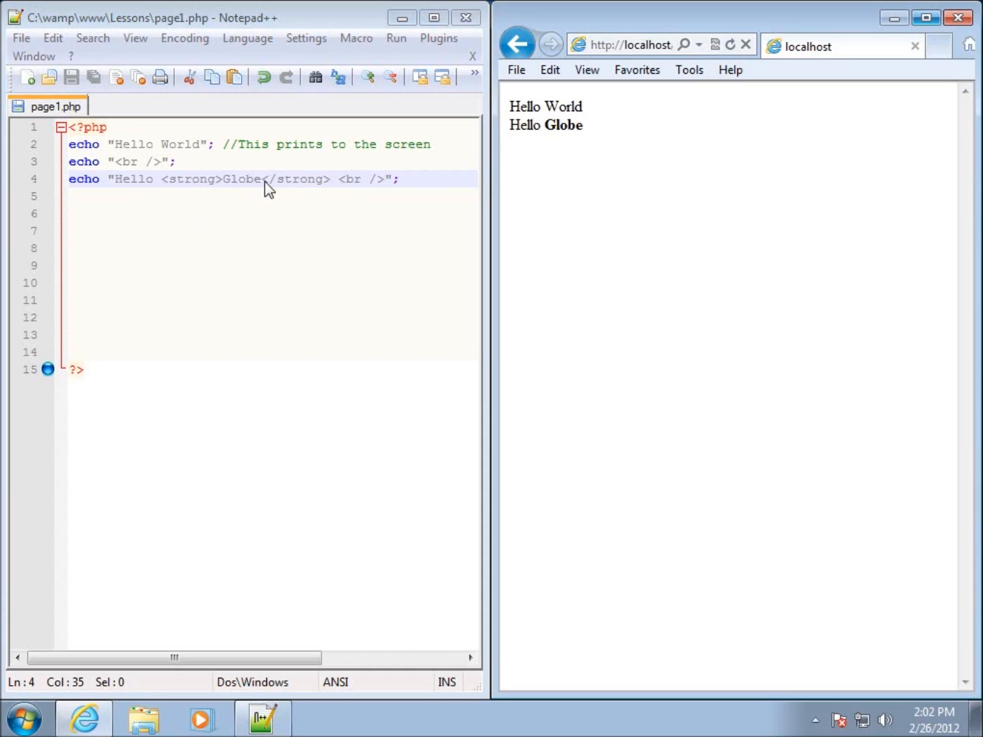
{"action": "mouse_move", "coordinate": [543, 259]}
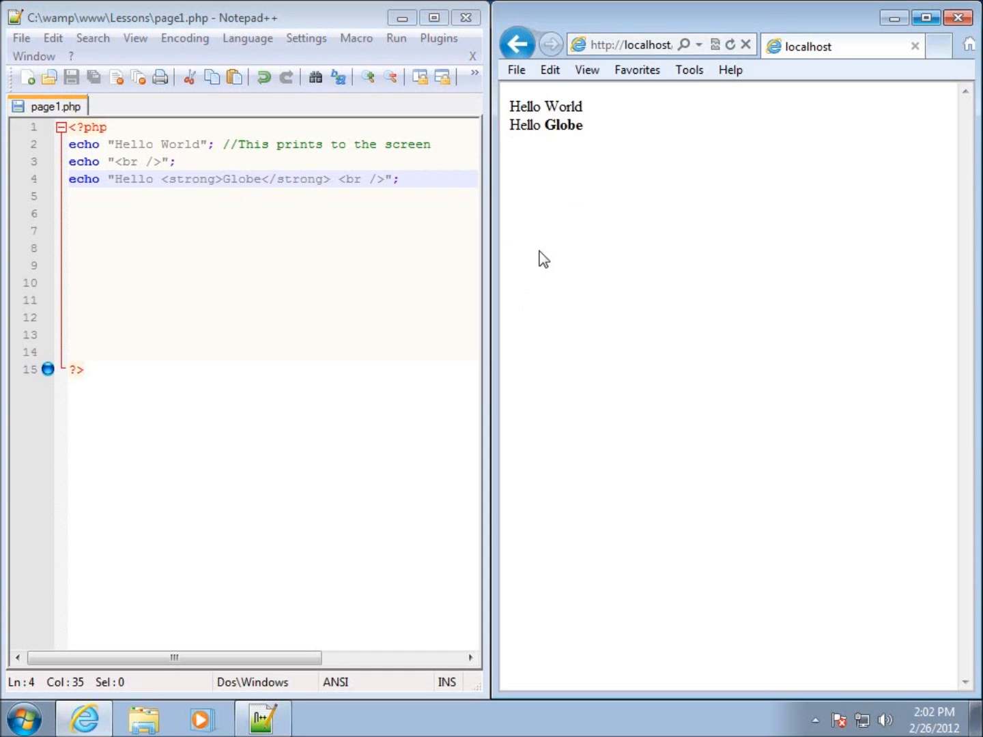
{"action": "mouse_move", "coordinate": [228, 187]}
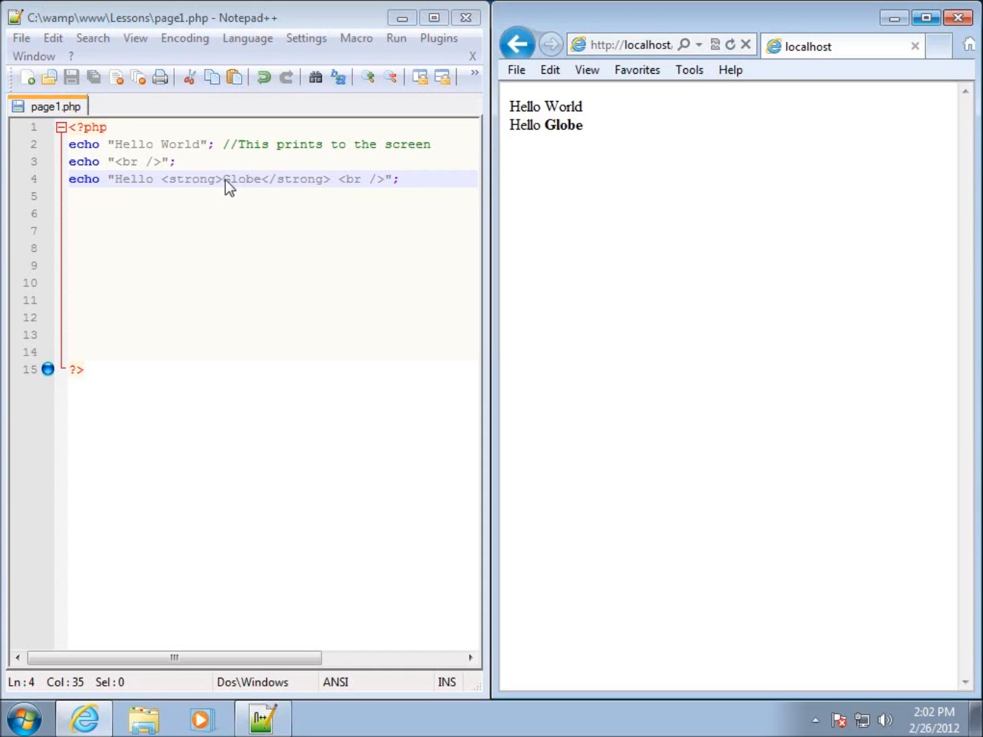
{"action": "mouse_move", "coordinate": [258, 197]}
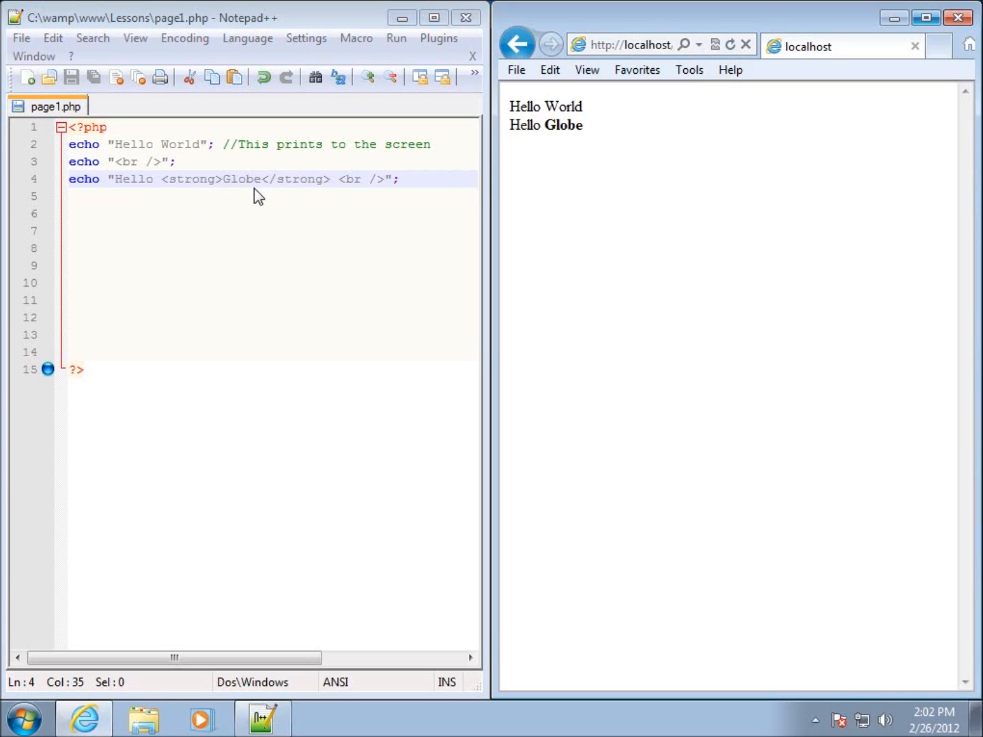
{"action": "mouse_move", "coordinate": [381, 241]}
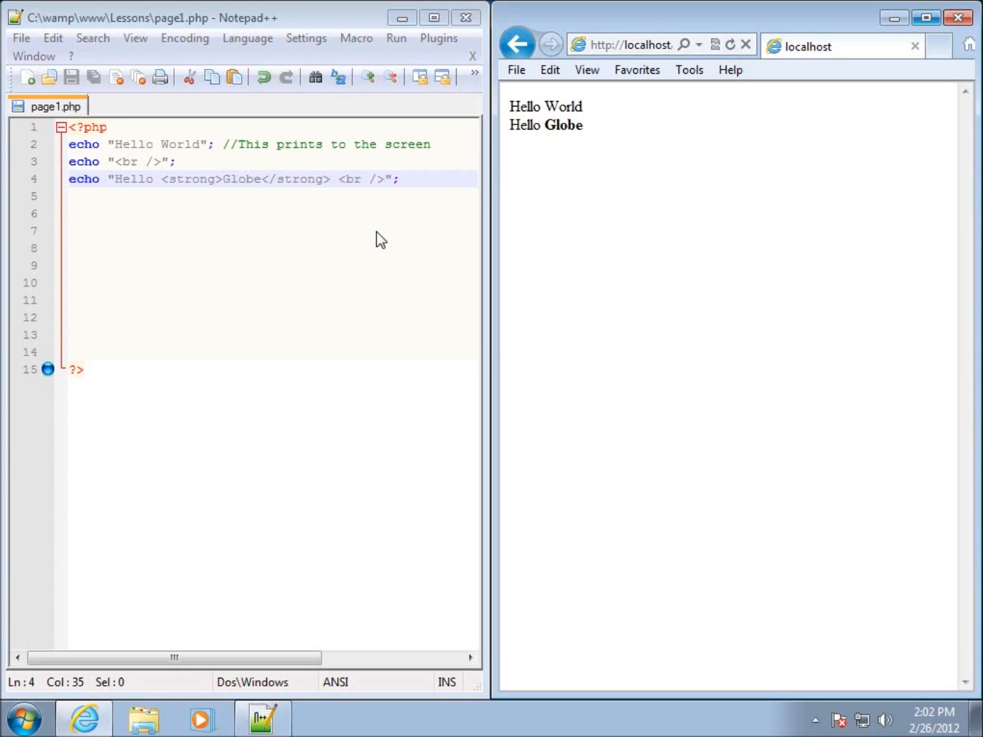
{"action": "mouse_move", "coordinate": [347, 223]}
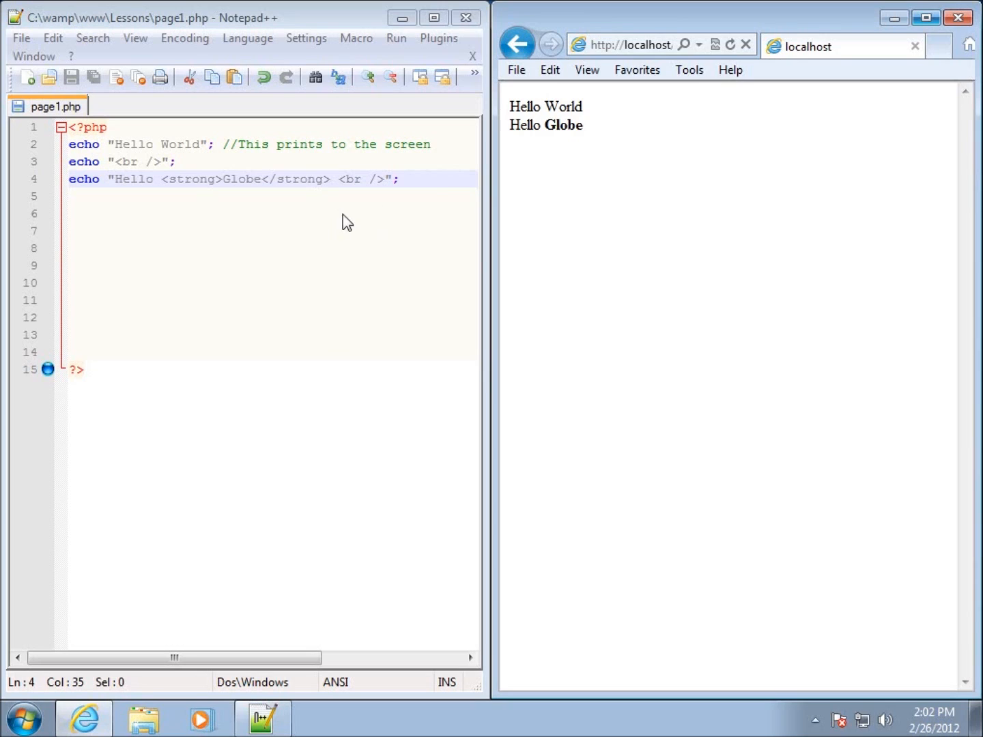